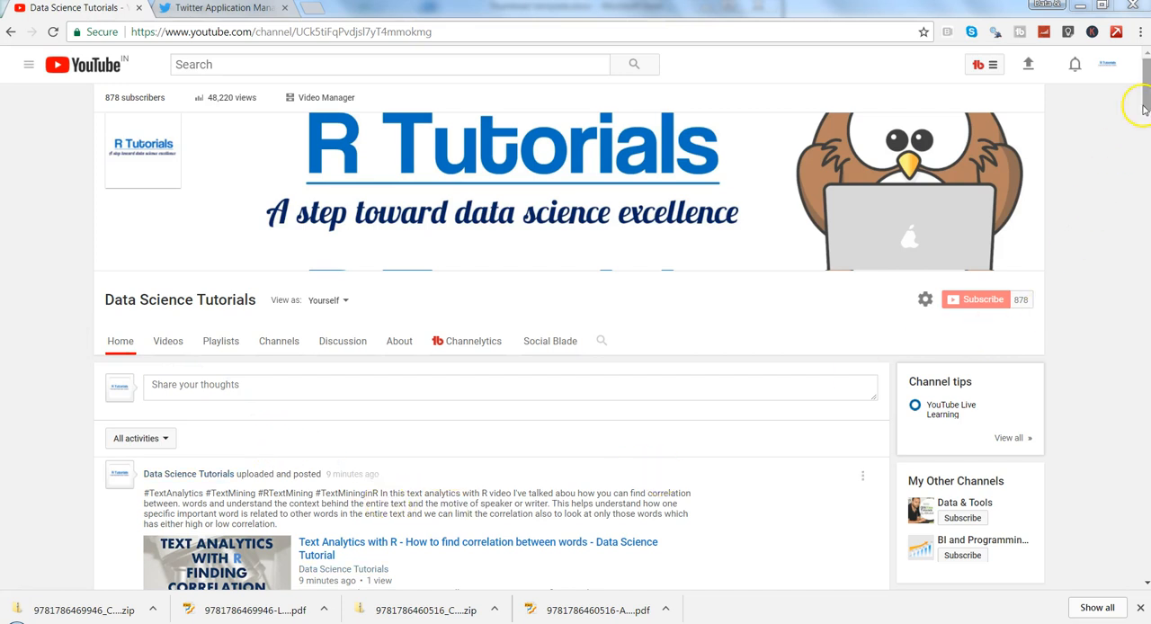
# Switch from YouTube to the Twitter Application Management page listing the rhsentiments app
pyautogui.scroll(-3)
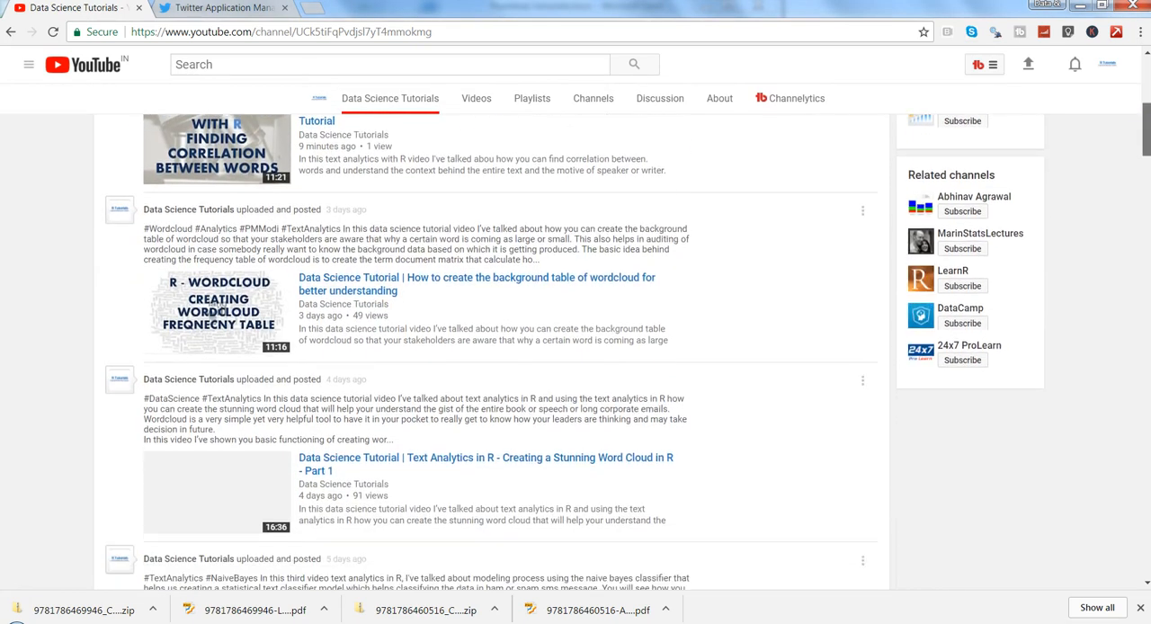
pyautogui.scroll(3)
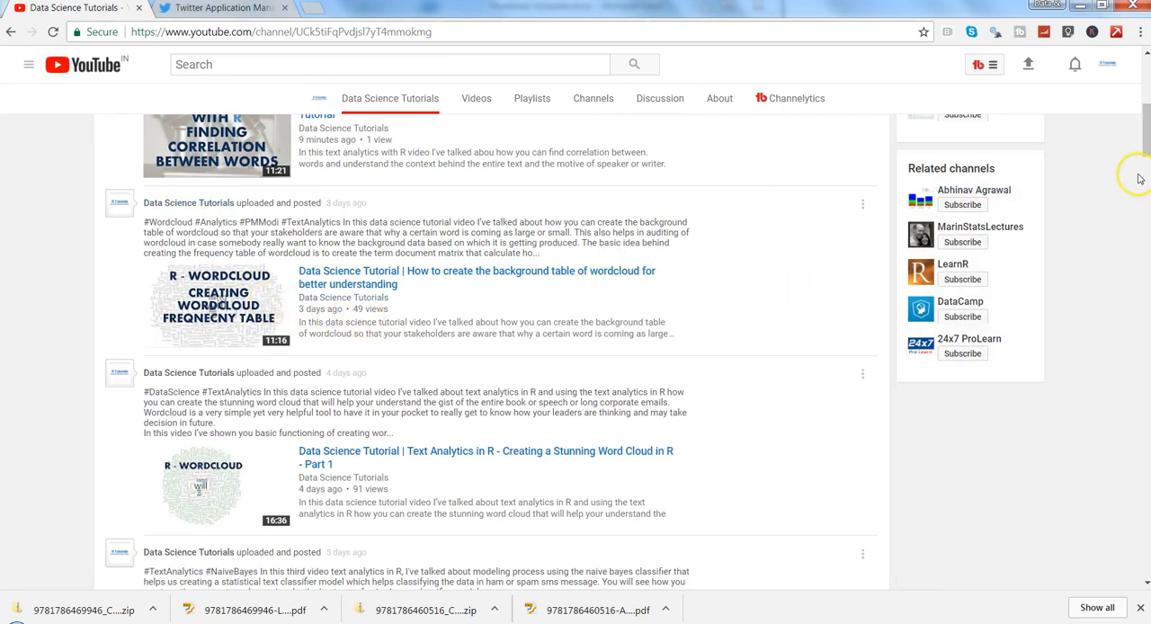
pyautogui.scroll(3)
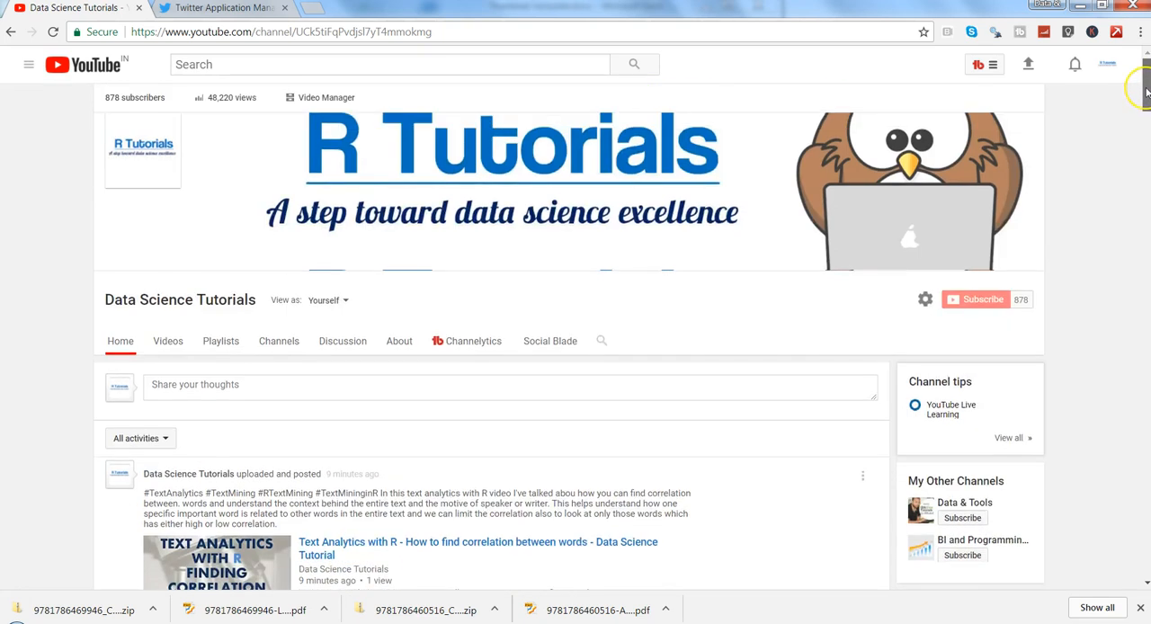
pyautogui.moveTo(1144, 90)
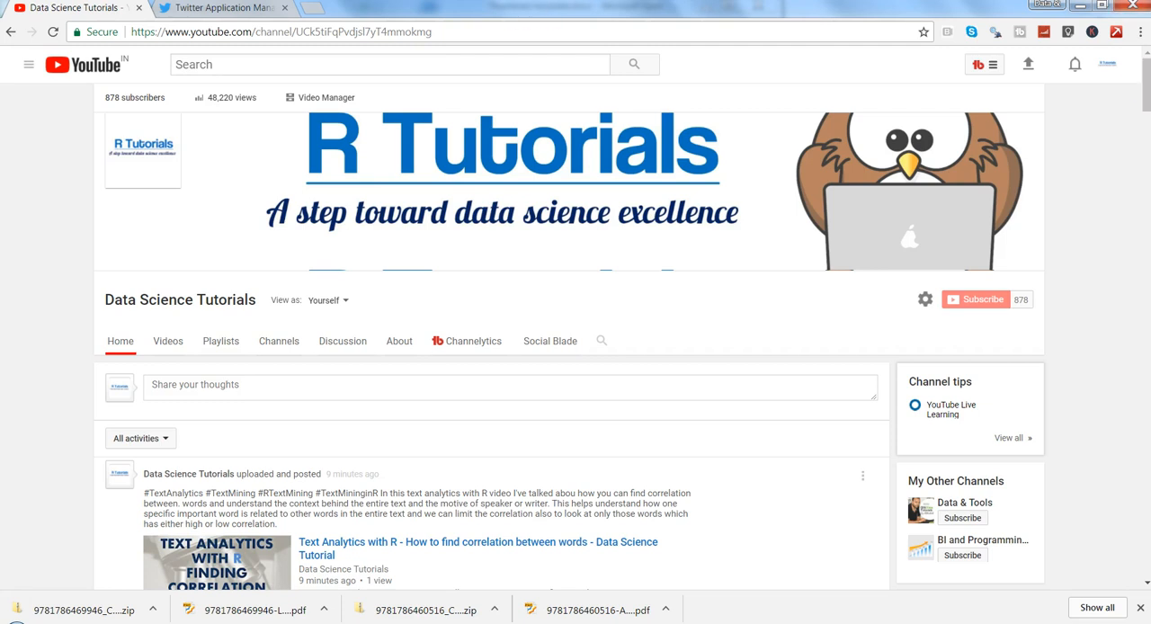
pyautogui.click(220, 8)
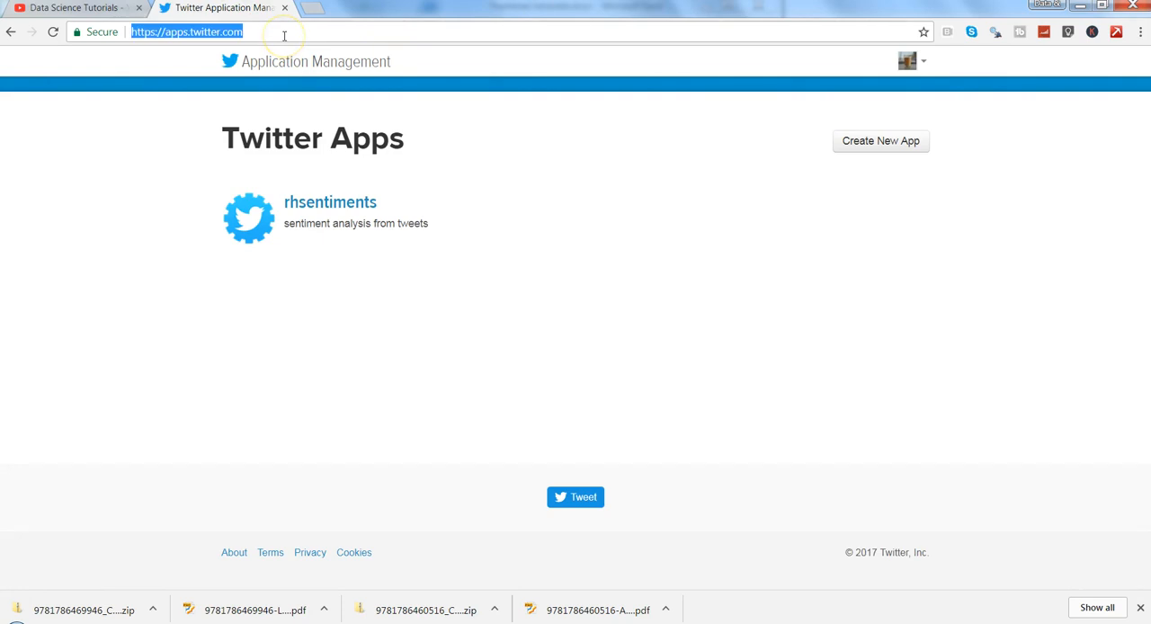
pyautogui.moveTo(187, 44)
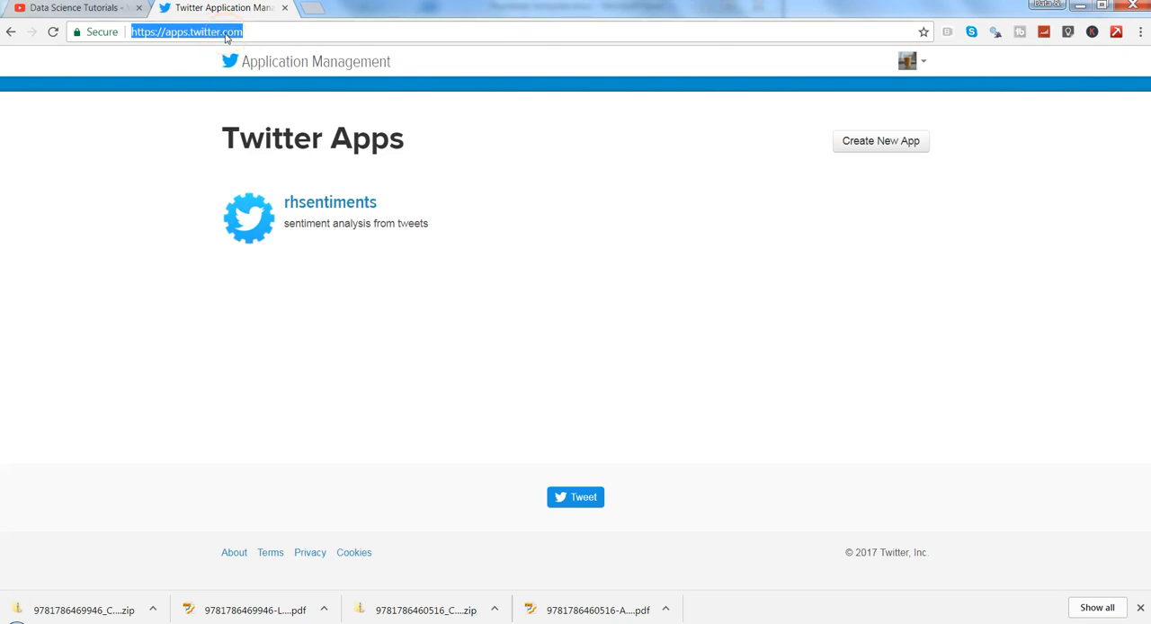
pyautogui.moveTo(370, 303)
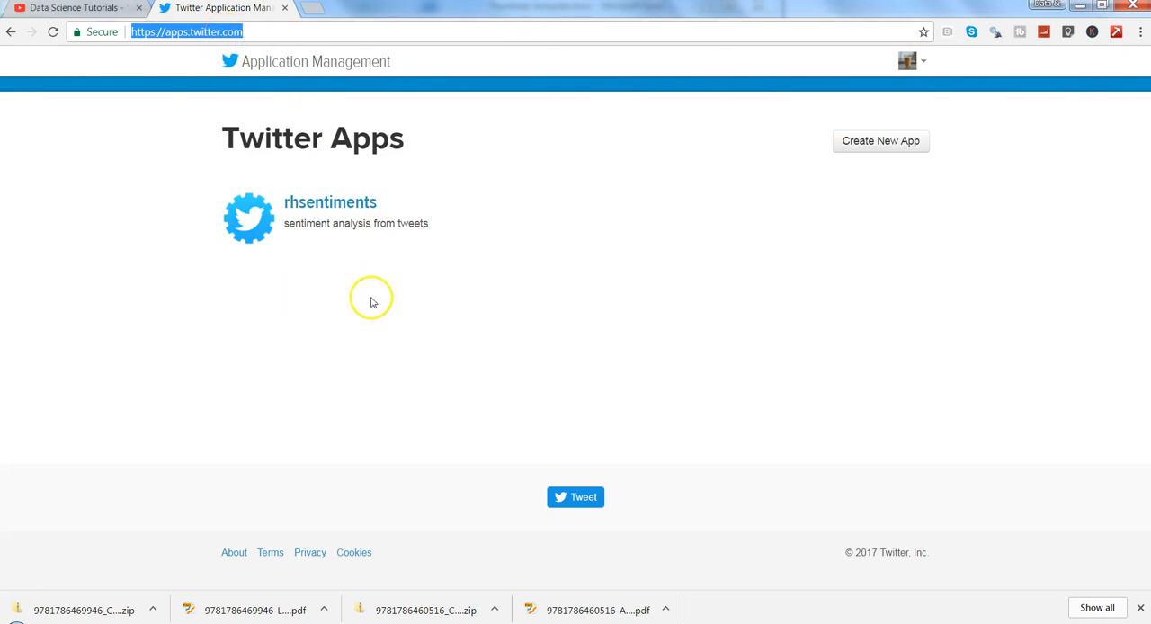
pyautogui.moveTo(331, 207)
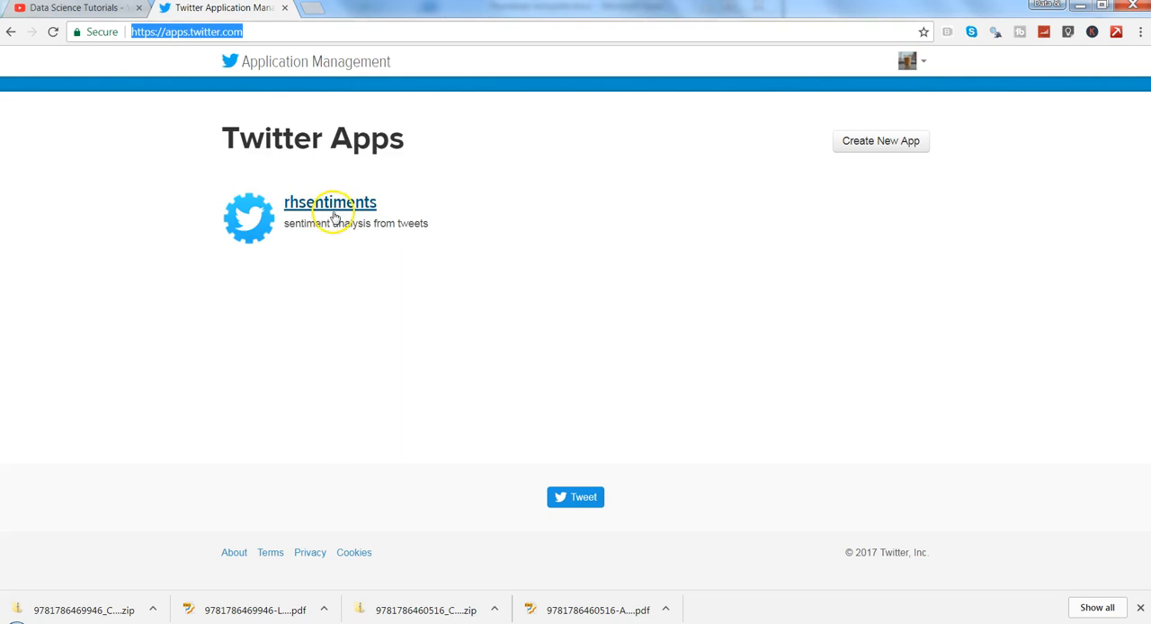
pyautogui.moveTo(331, 216)
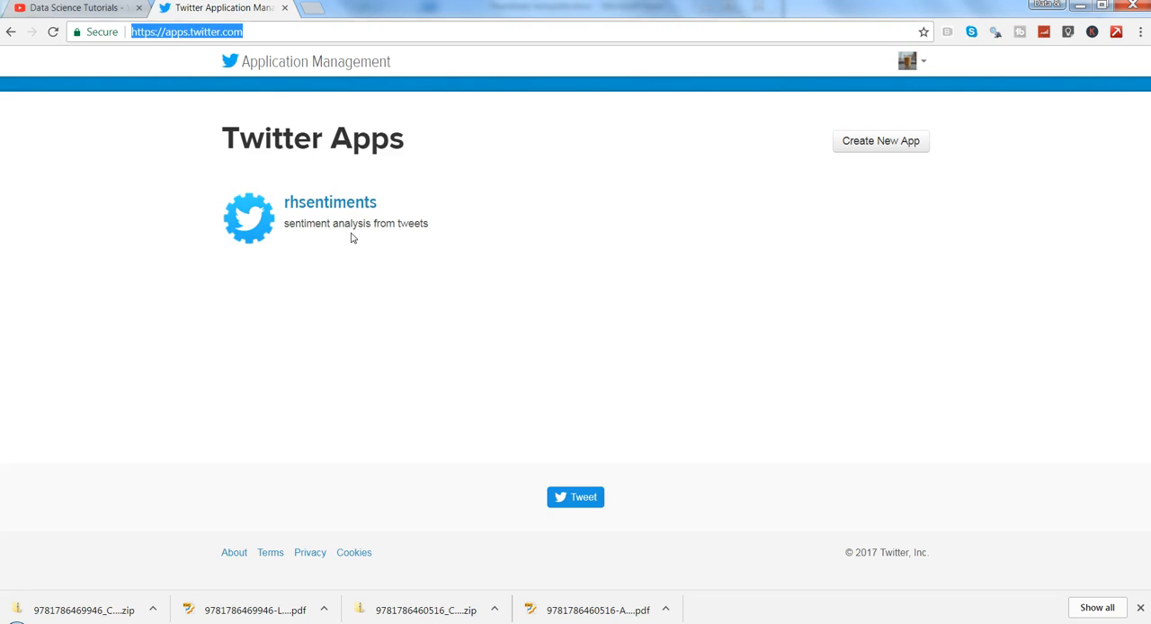
pyautogui.moveTo(723, 295)
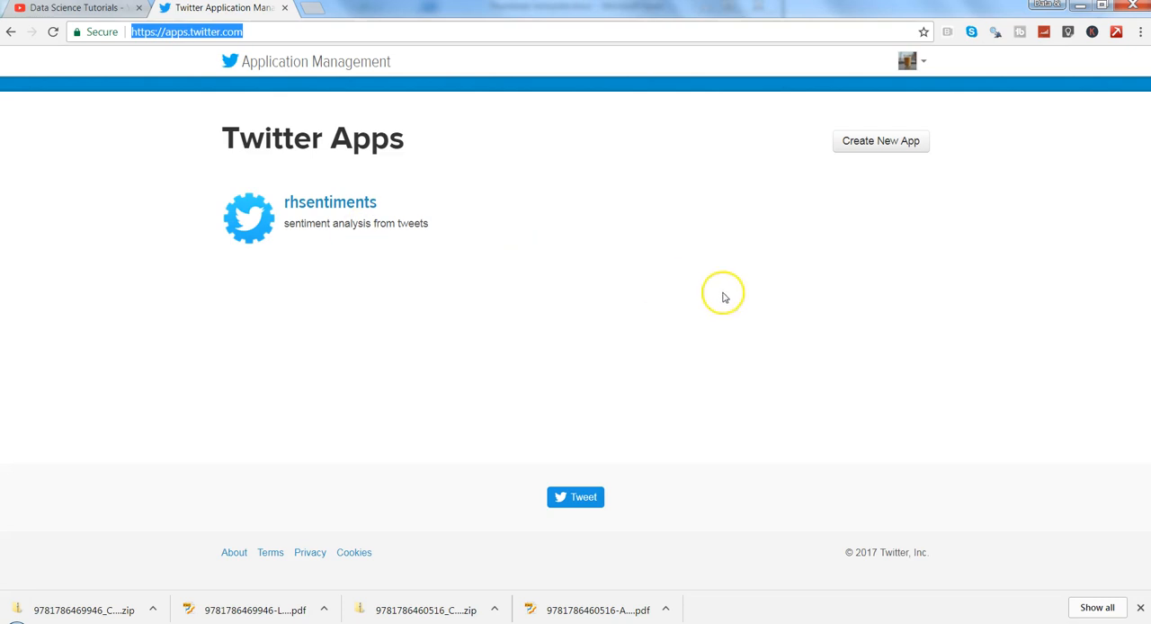
pyautogui.moveTo(662, 117)
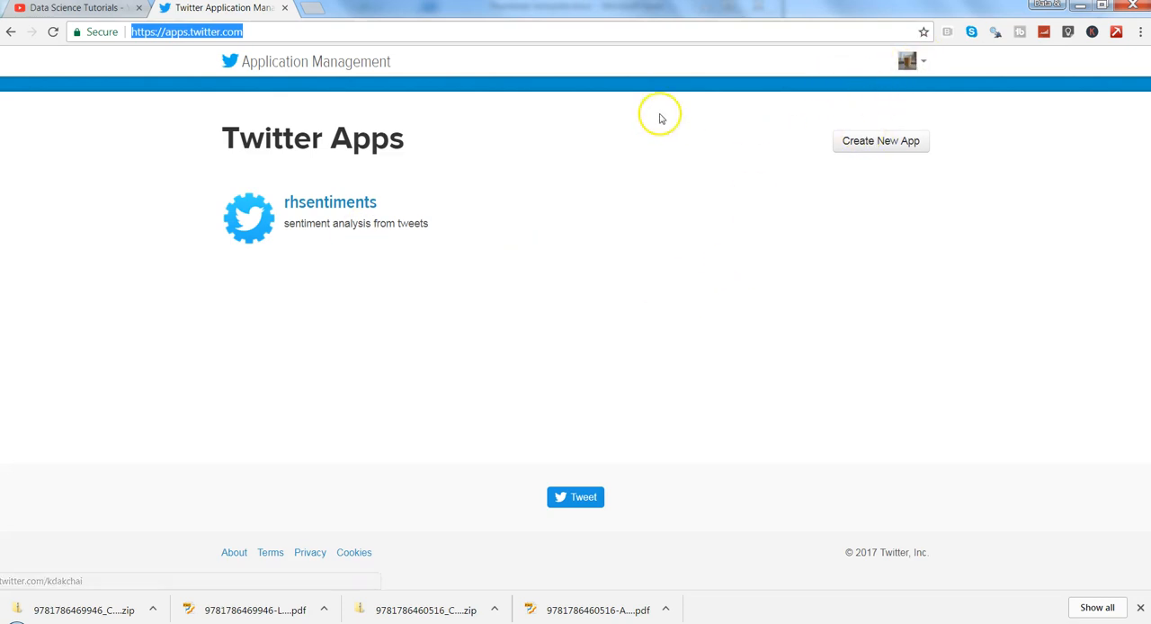
pyautogui.moveTo(216, 32)
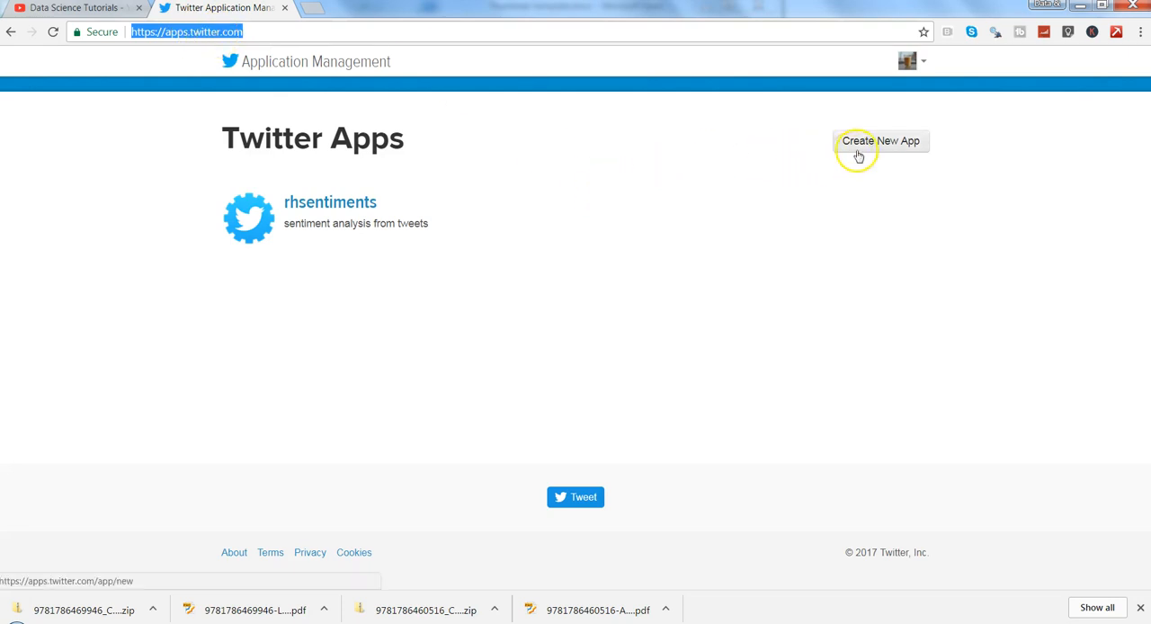
# Start a new Twitter app named twitter_daya_analysis
pyautogui.click(880, 140)
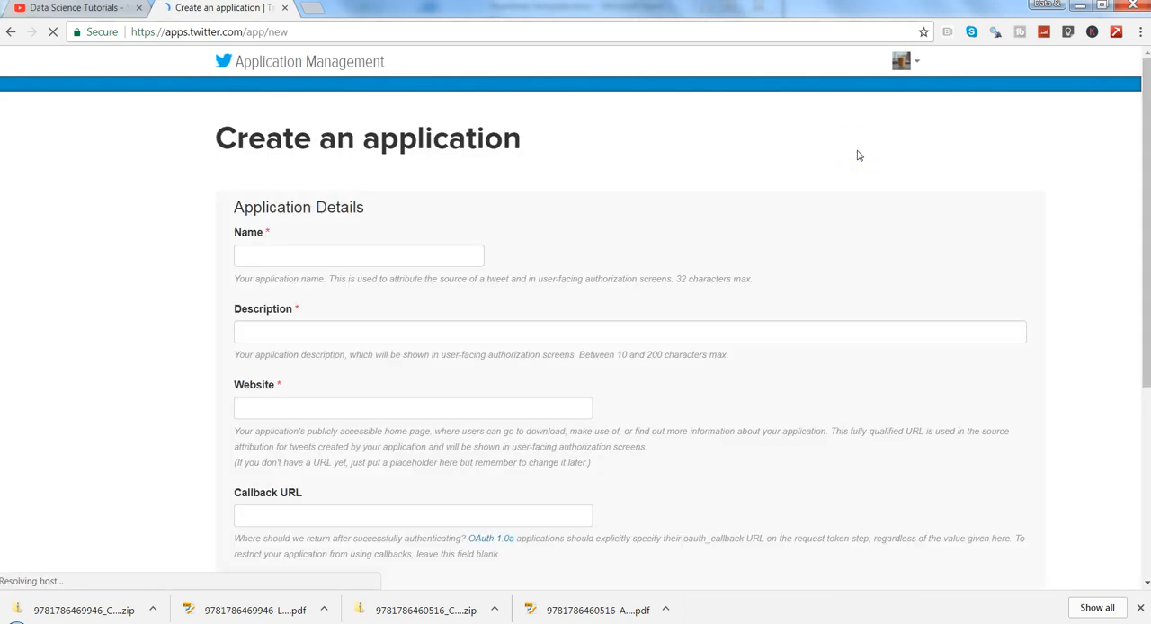
pyautogui.click(360, 255)
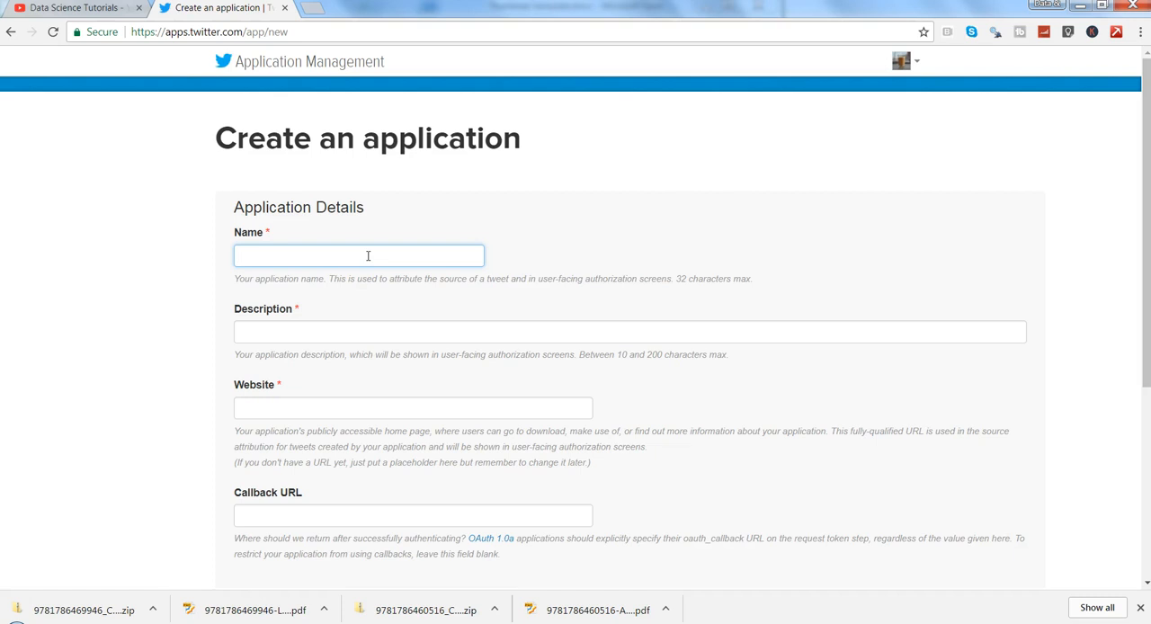
pyautogui.write('w')
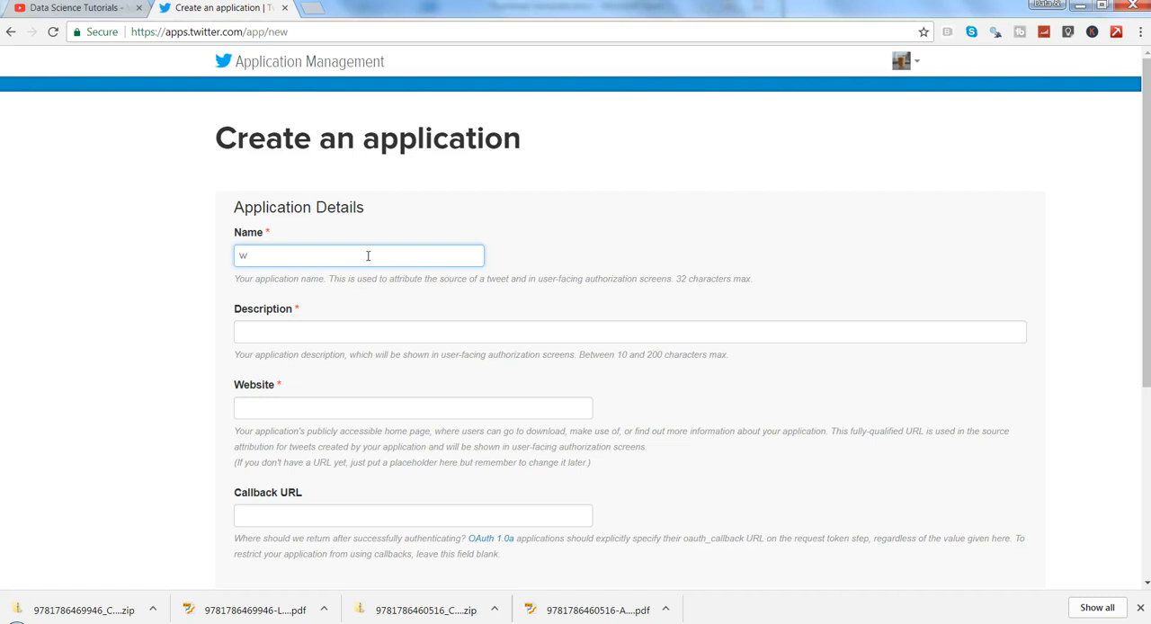
pyautogui.write('twitter')
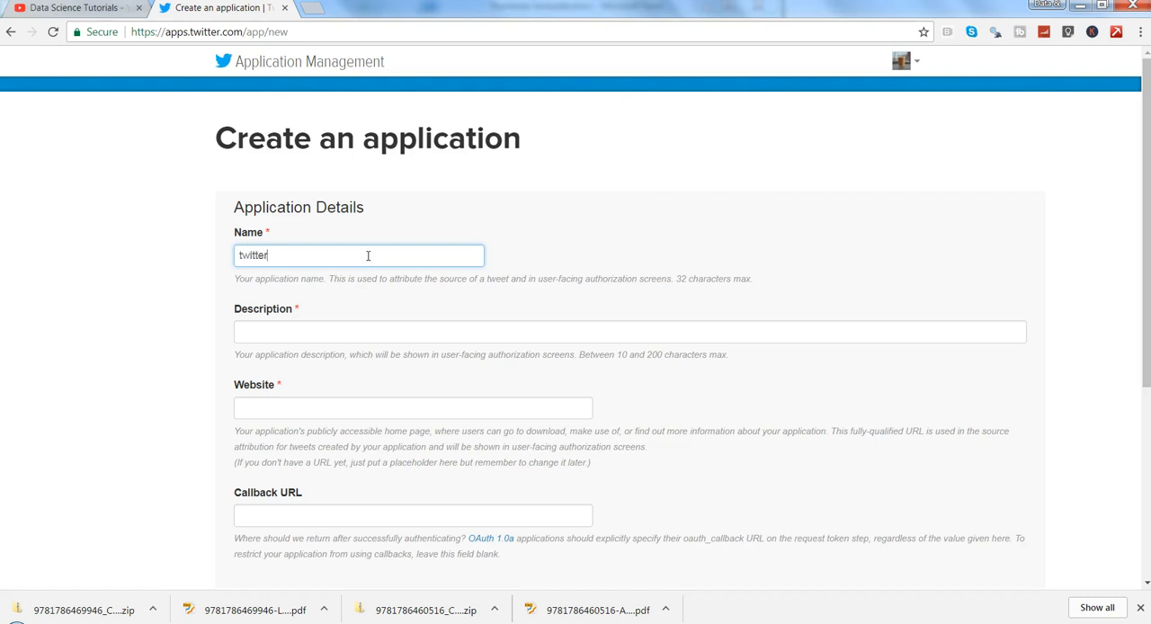
pyautogui.write('_daya_anal')
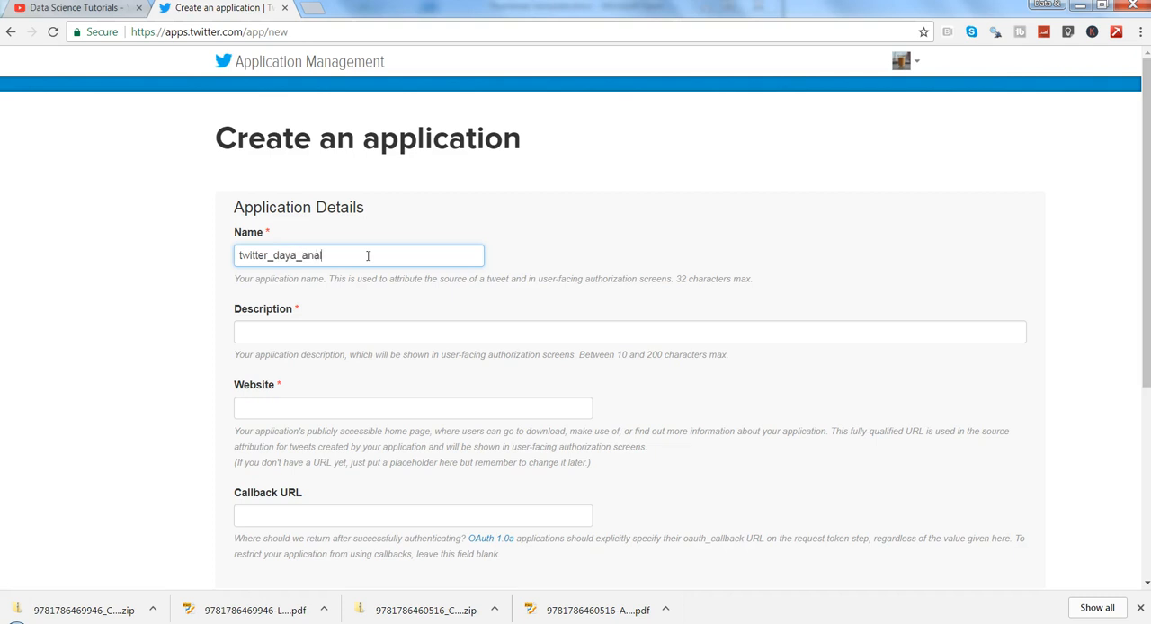
pyautogui.write('ysis')
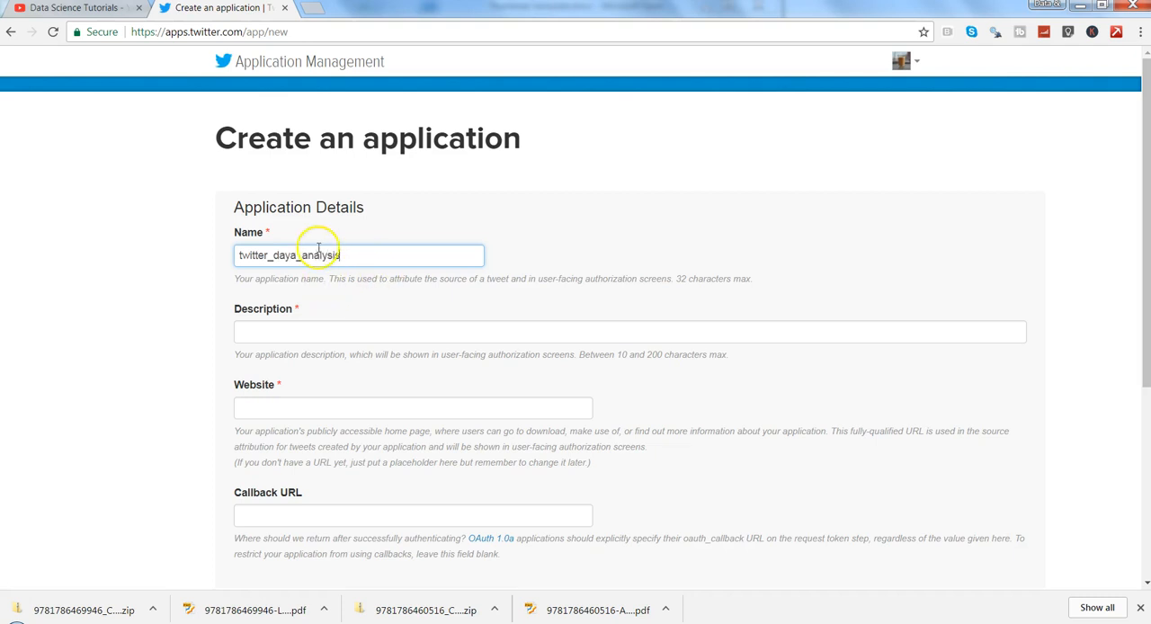
# Describe the app as doing Twitter analysis in R and set its website to https google.com
pyautogui.tripleClick(360, 256)
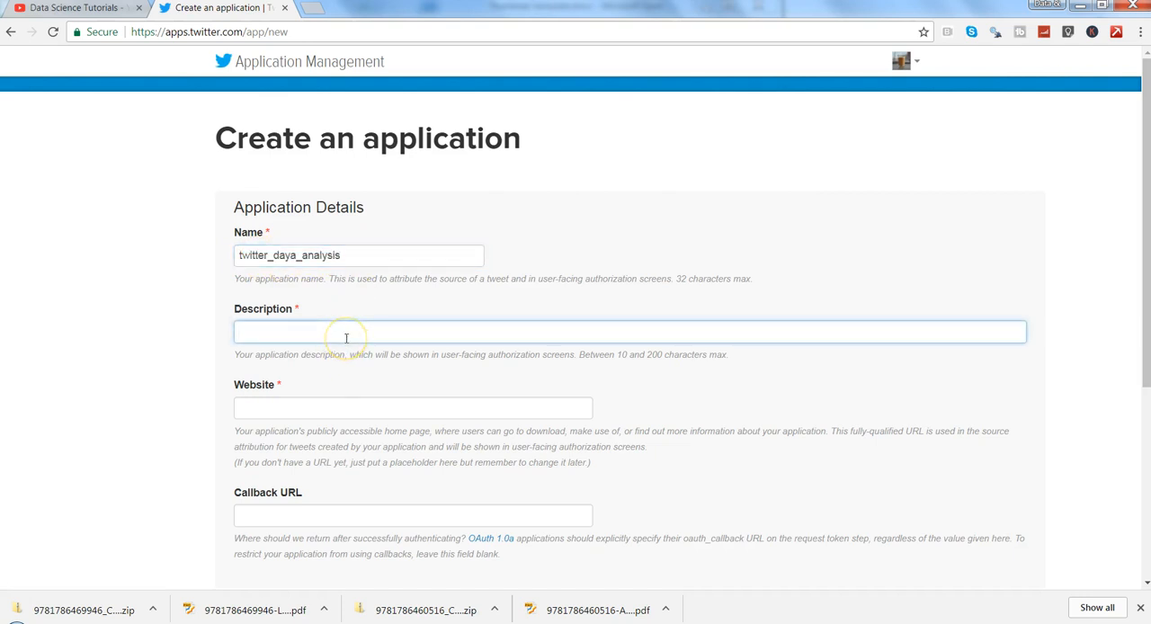
pyautogui.write('App to do')
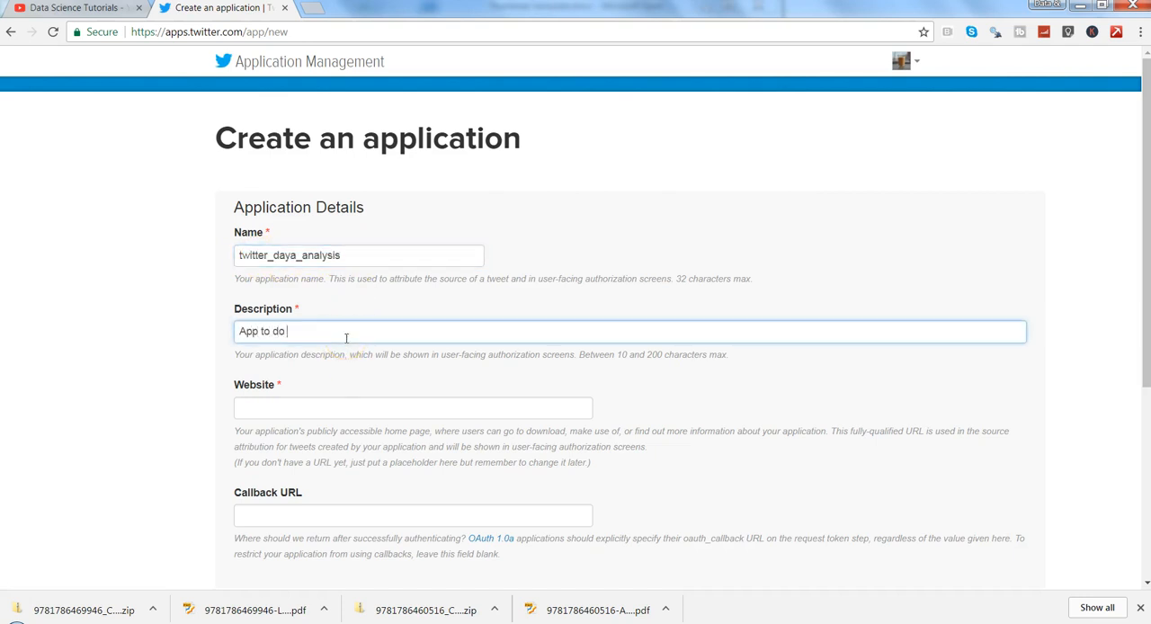
pyautogui.write('the twitter')
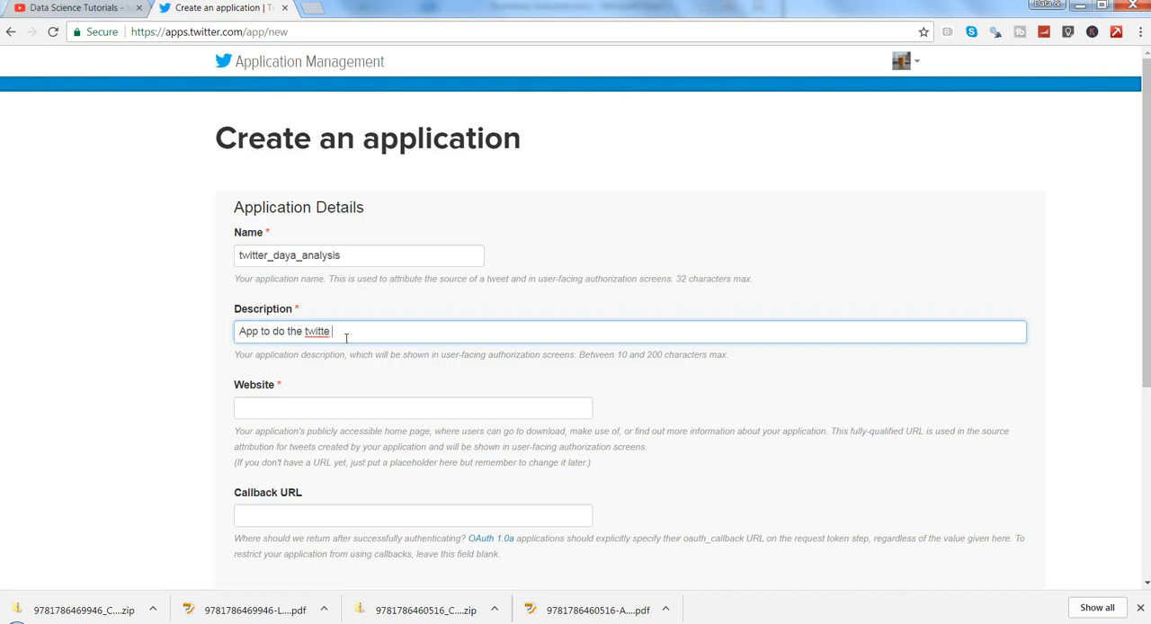
pyautogui.write('r analys')
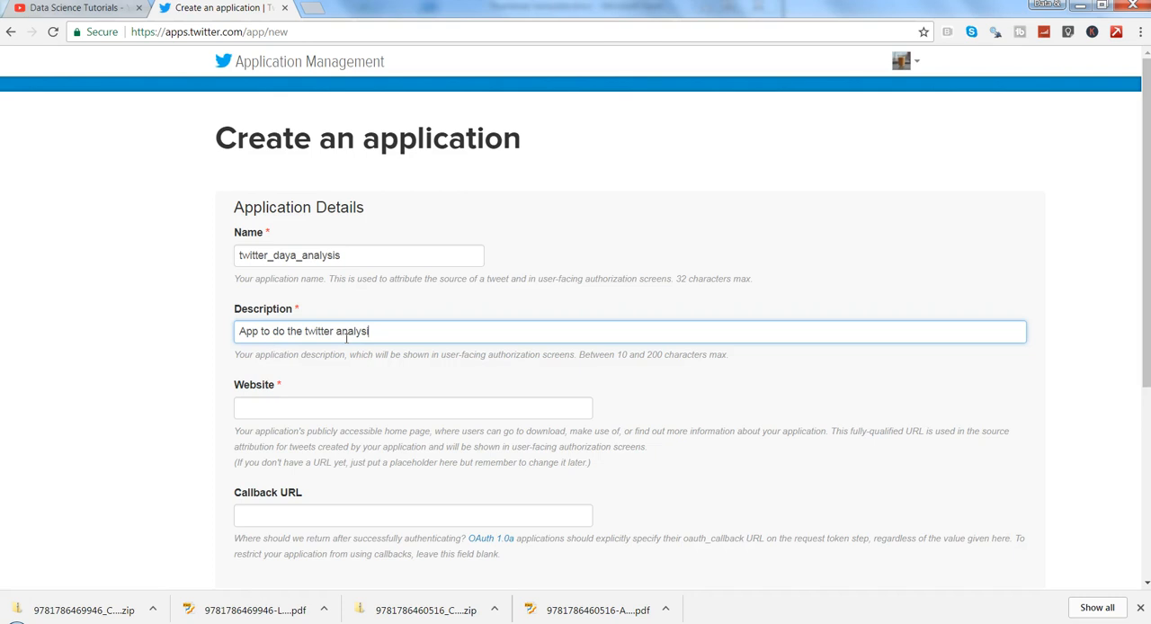
pyautogui.write('in R')
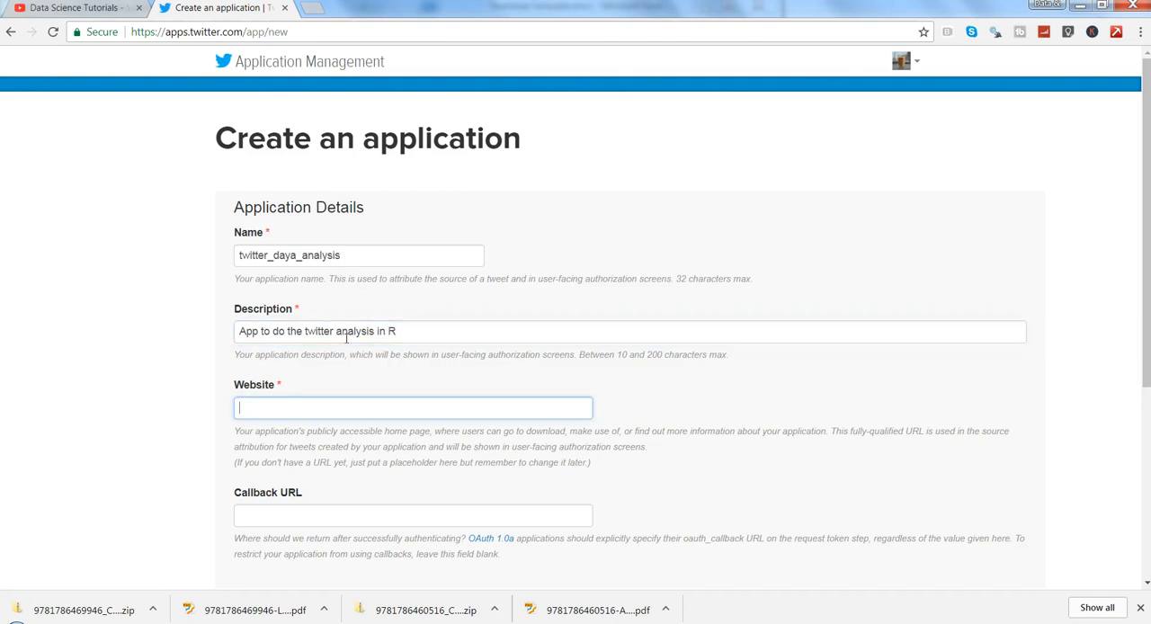
pyautogui.write('https://')
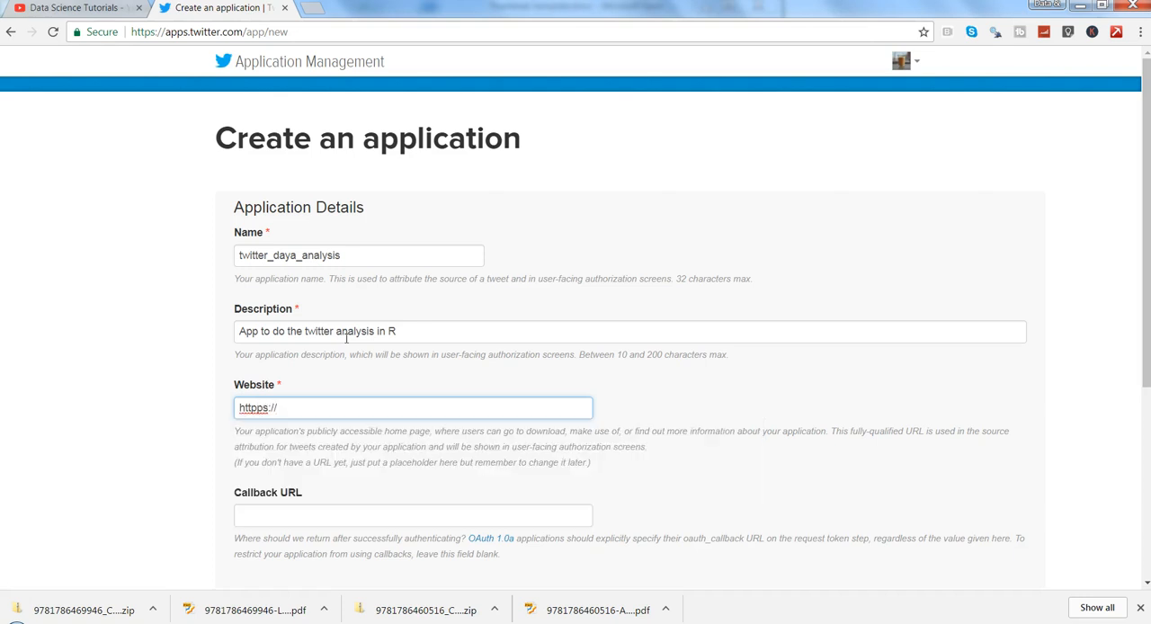
pyautogui.write('https')
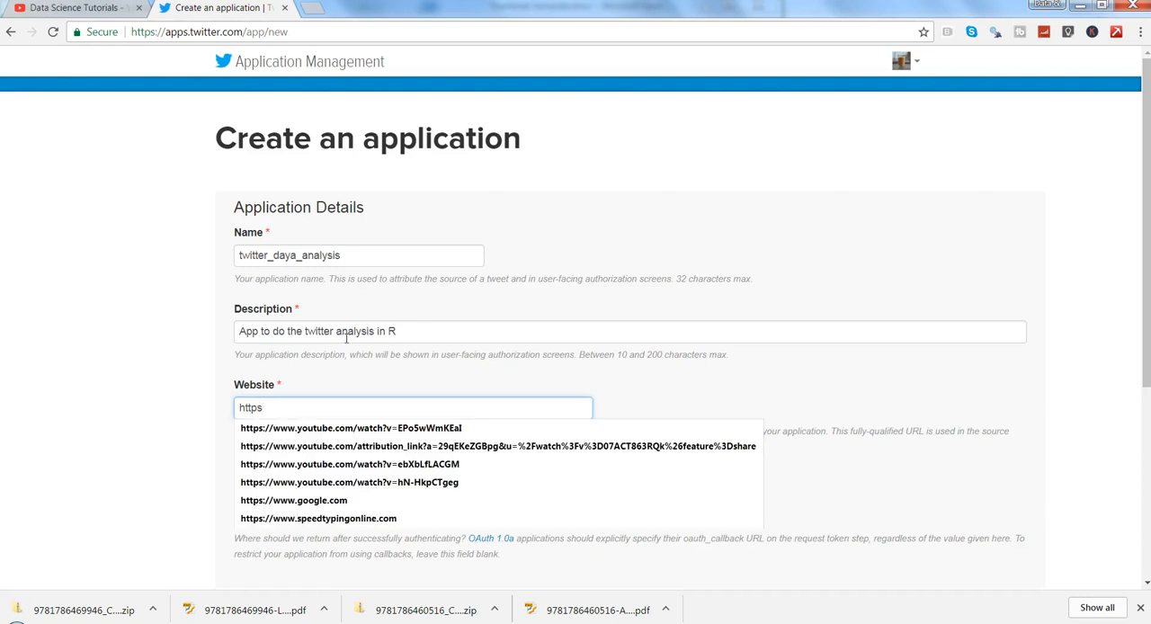
pyautogui.click(295, 500)
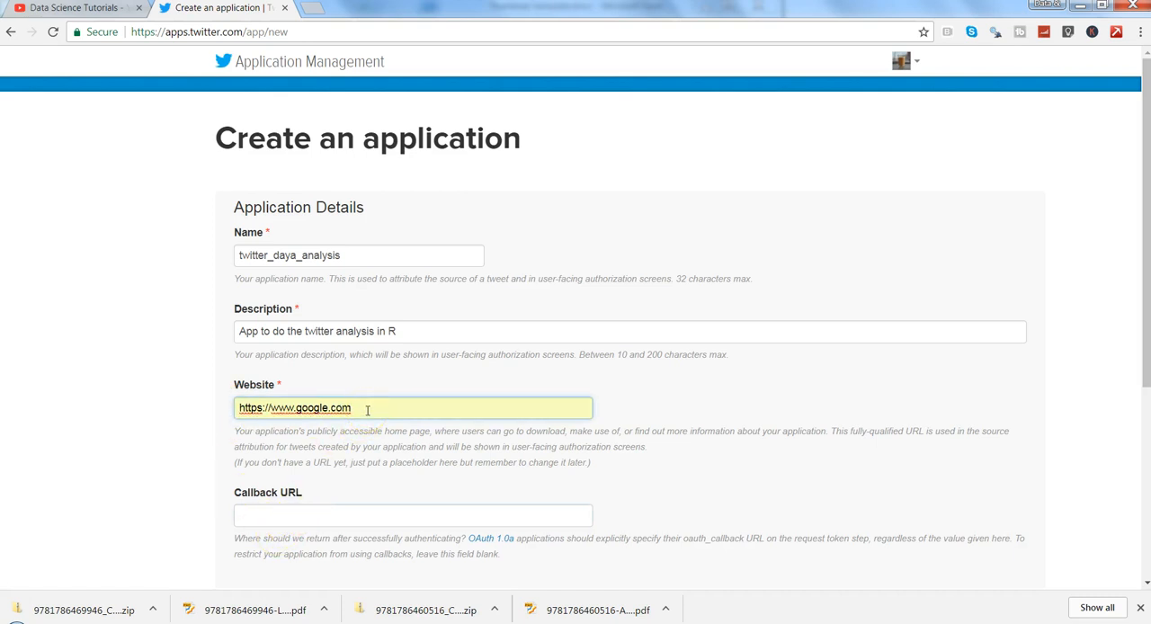
pyautogui.moveTo(256, 420)
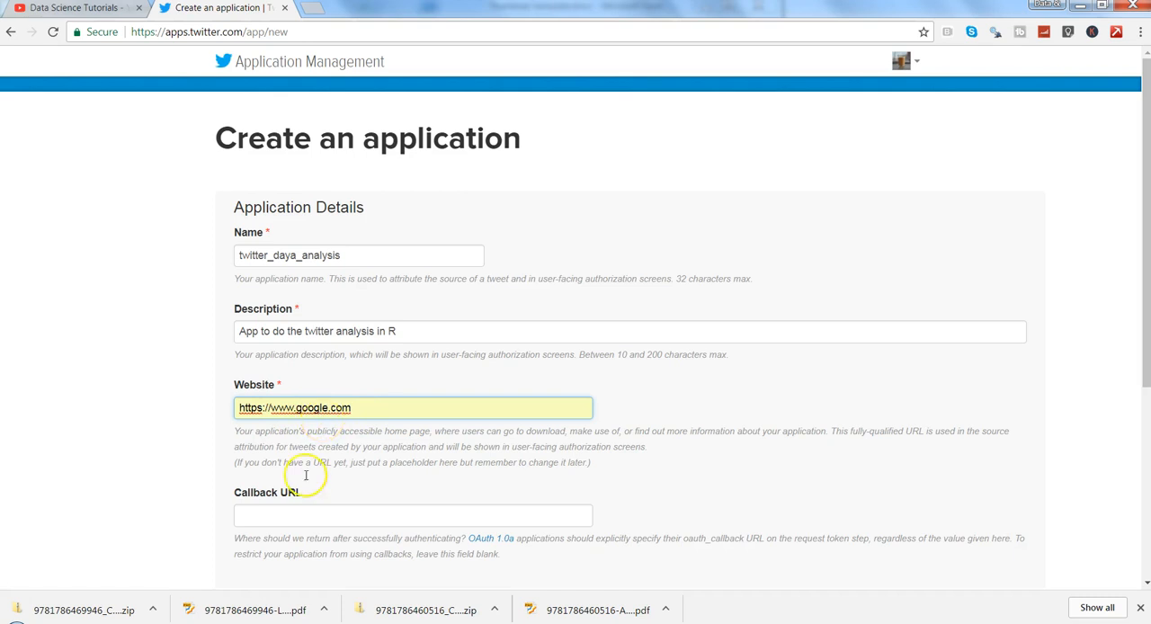
pyautogui.click(413, 514)
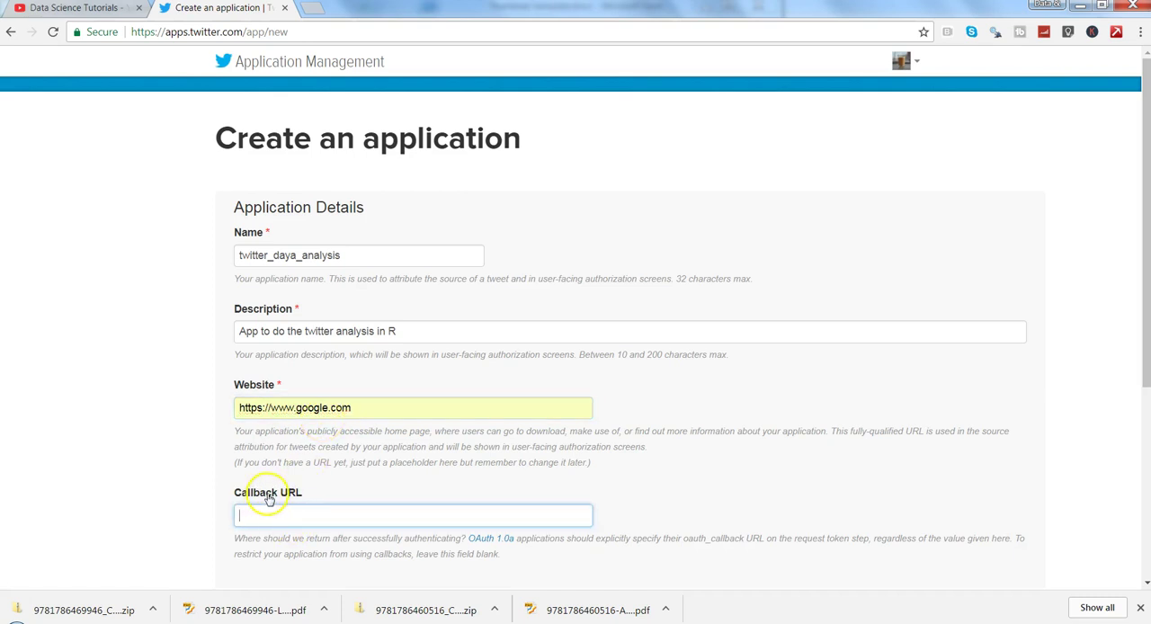
pyautogui.moveTo(1032, 385)
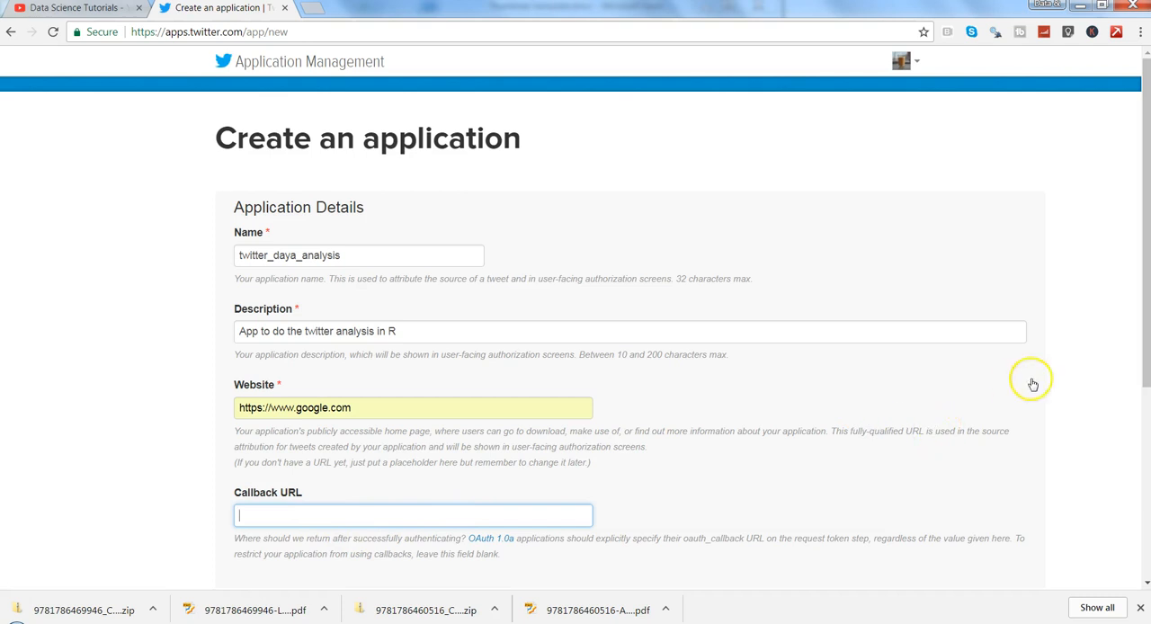
# Accept the Twitter Developer Agreement and create the application
pyautogui.scroll(-3)
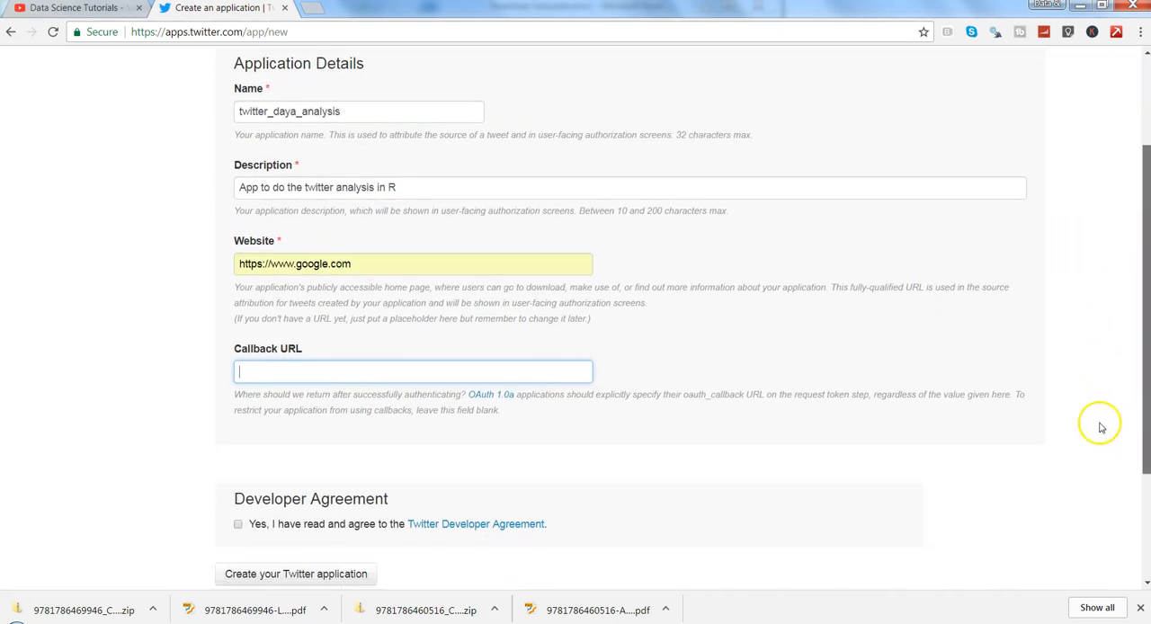
pyautogui.scroll(-3)
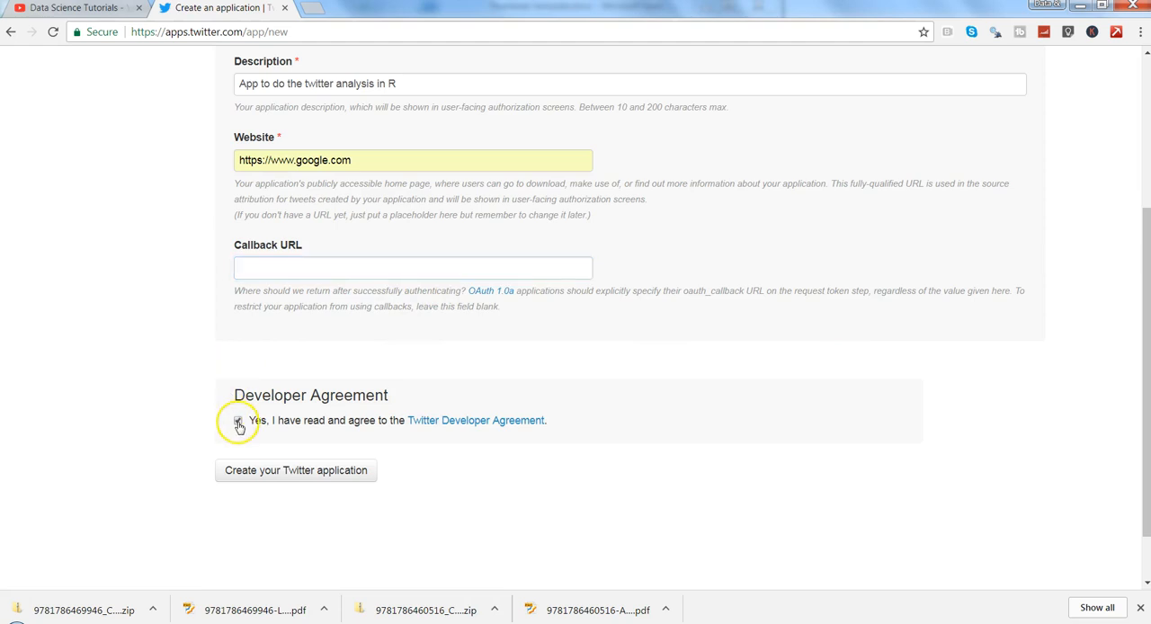
pyautogui.click(295, 471)
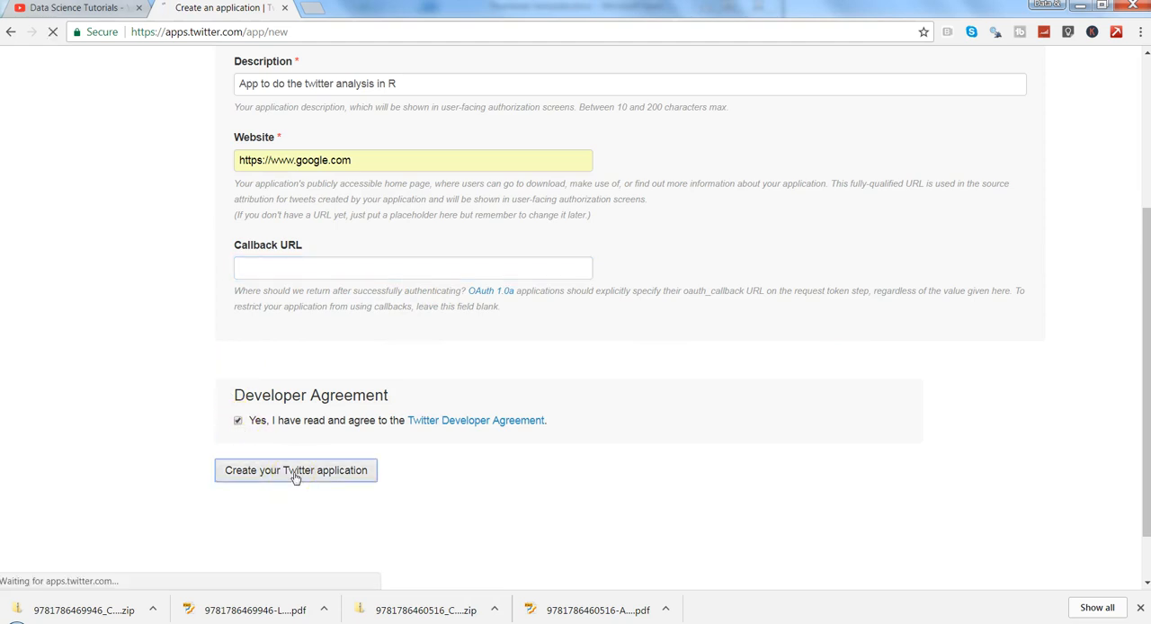
pyautogui.click(295, 471)
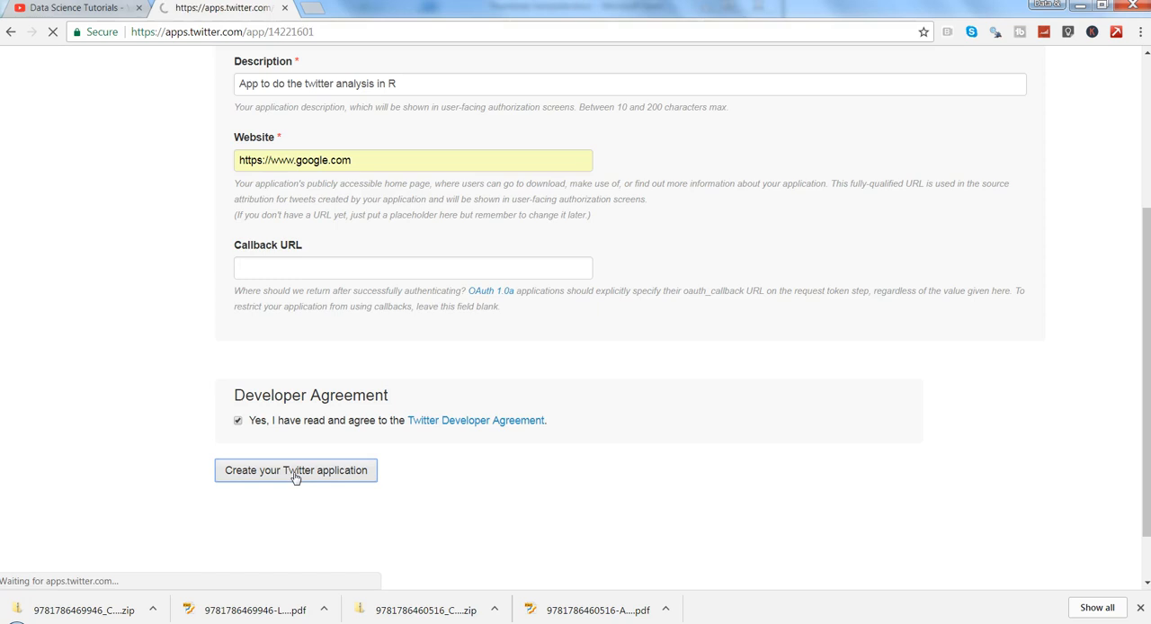
pyautogui.click(295, 469)
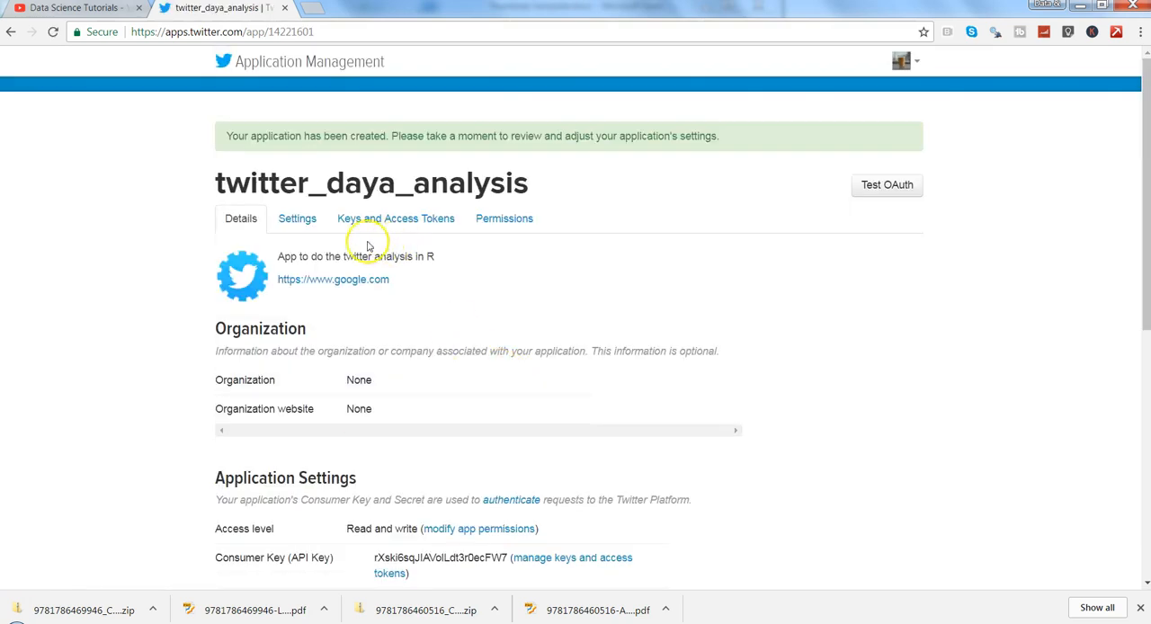
pyautogui.moveTo(286, 346)
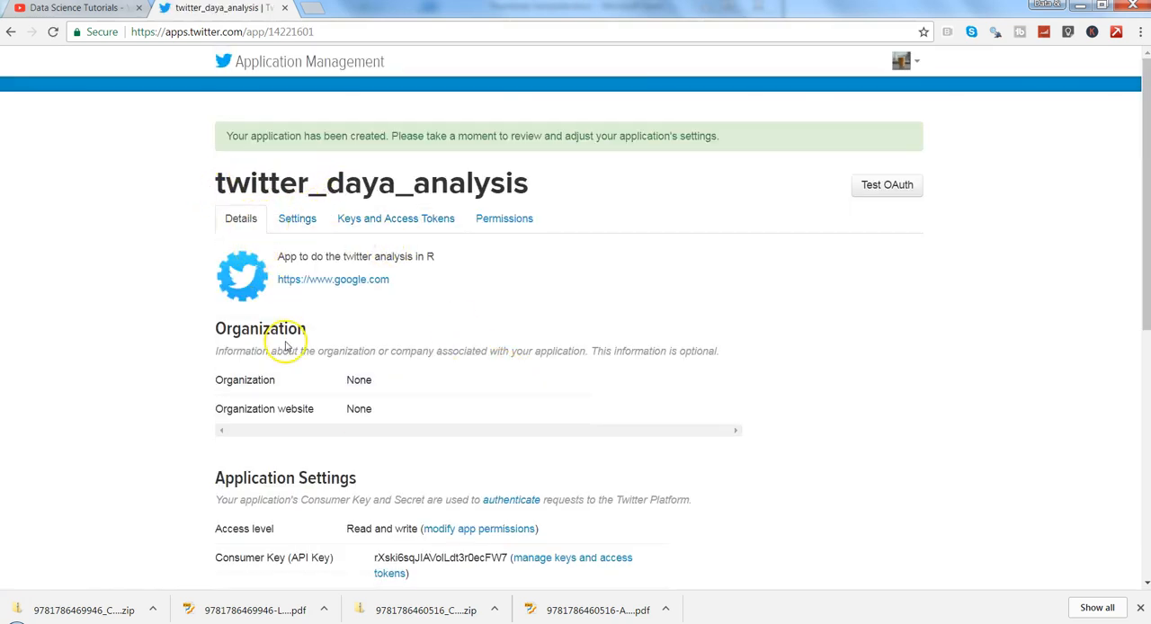
pyautogui.moveTo(1092, 340)
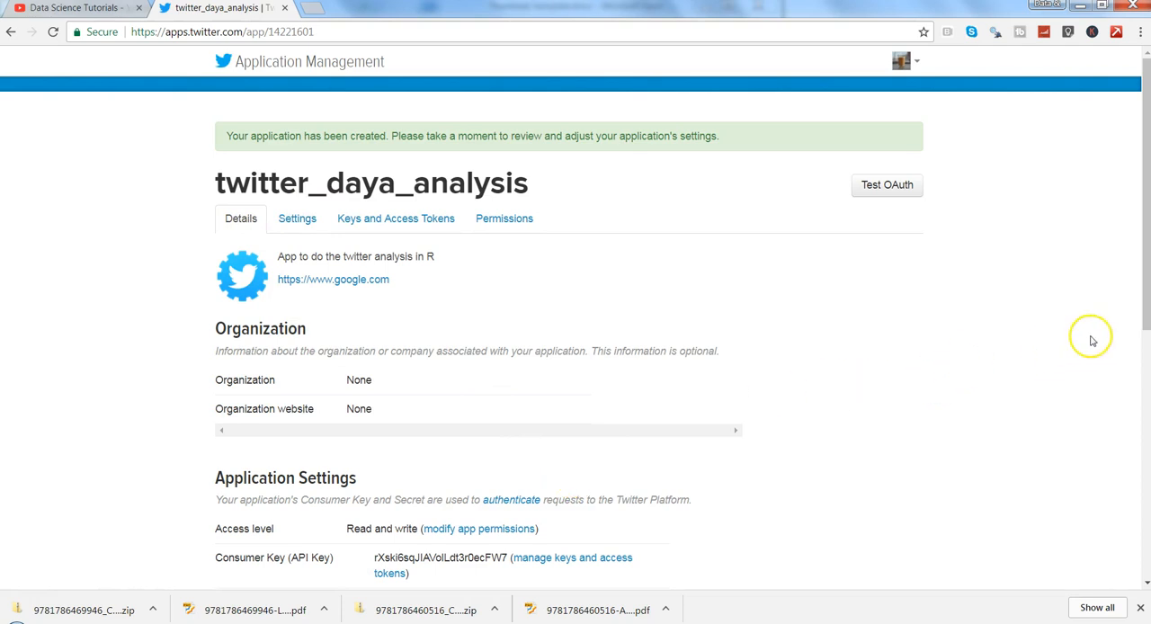
pyautogui.scroll(-3)
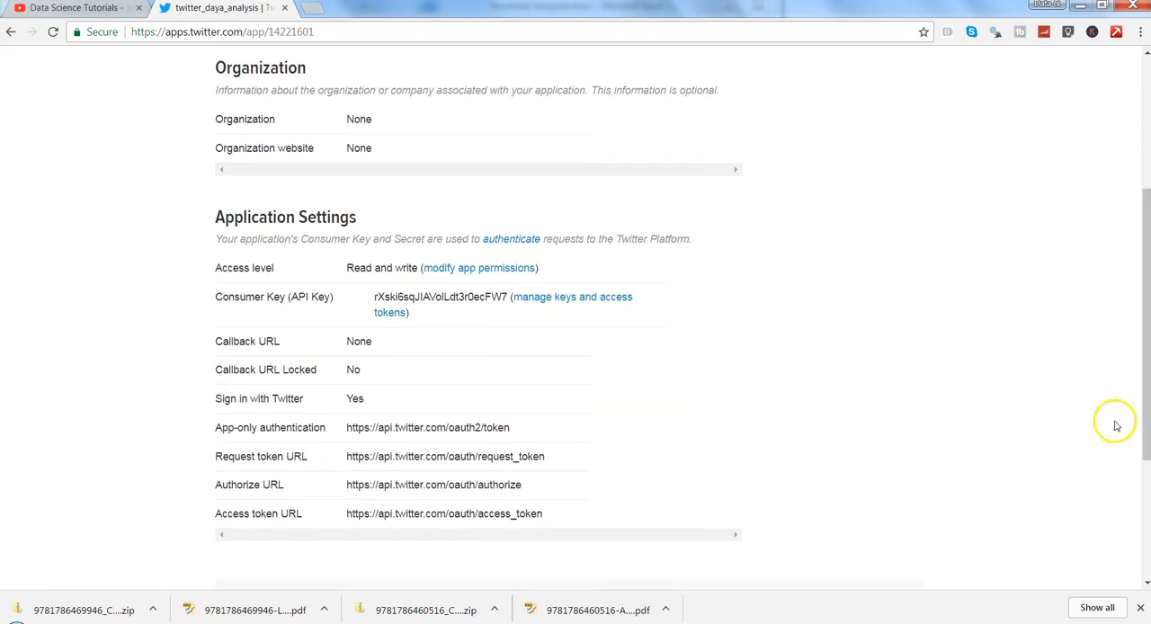
pyautogui.moveTo(368, 306)
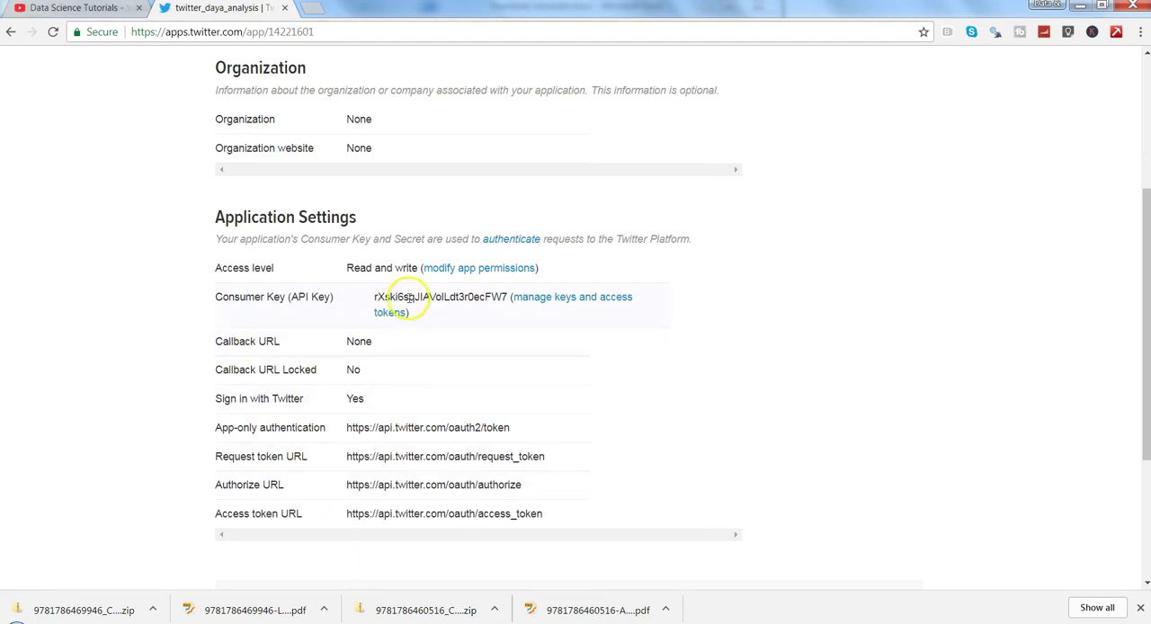
pyautogui.moveTo(724, 279)
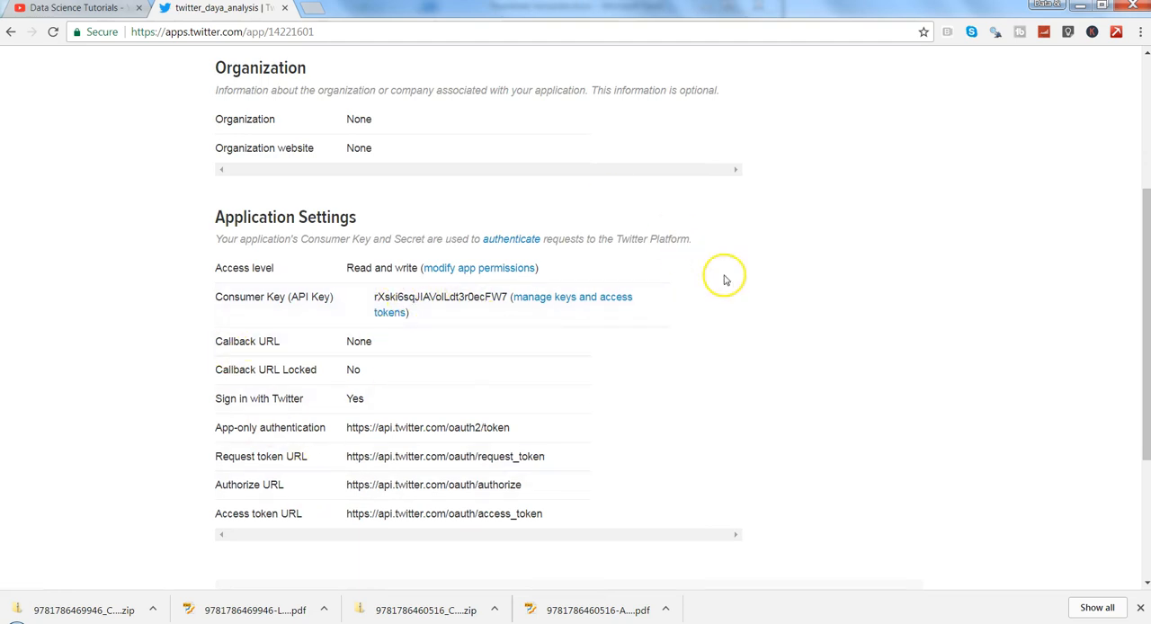
pyautogui.moveTo(1058, 387)
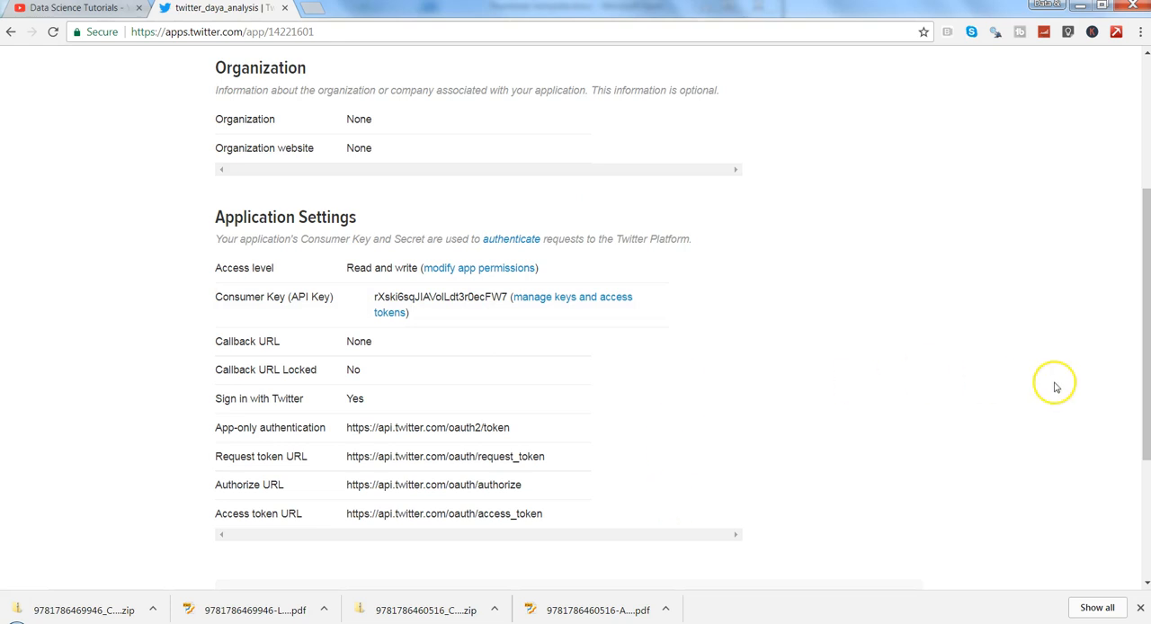
pyautogui.scroll(3)
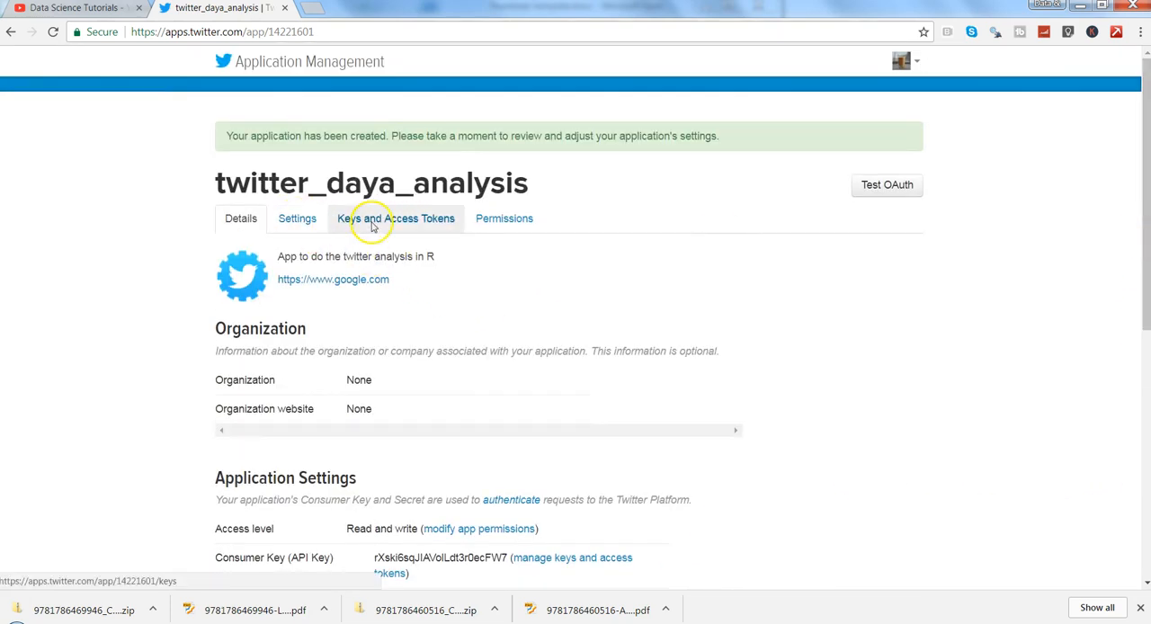
# Show the app's Keys and Access Tokens page and select the consumer secret
pyautogui.click(396, 219)
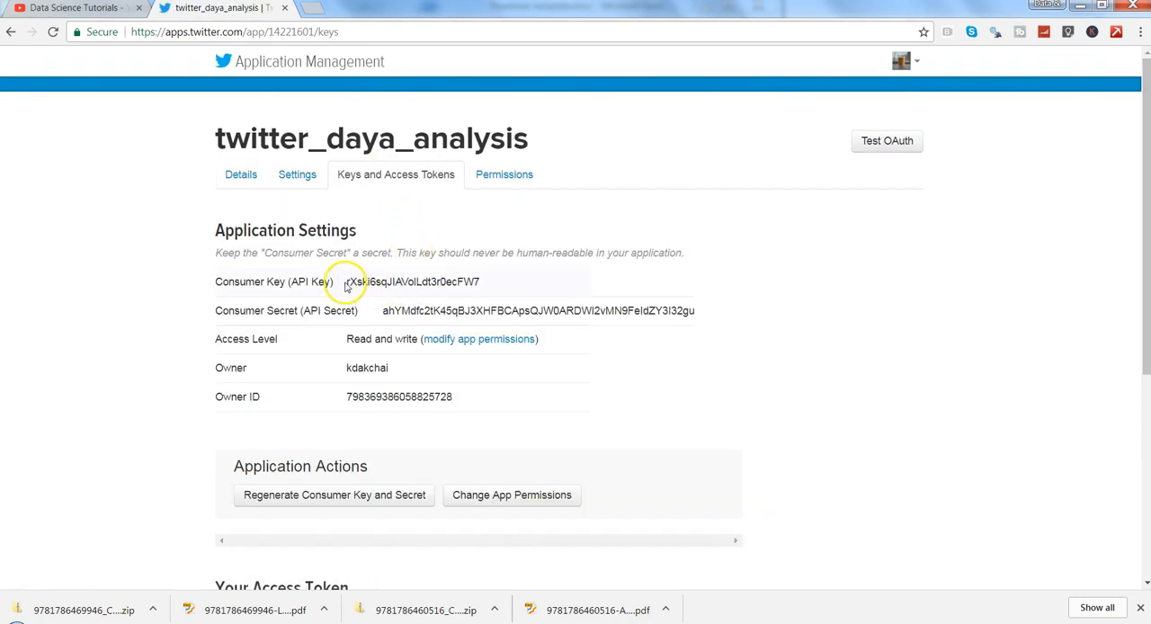
pyautogui.doubleClick(412, 281)
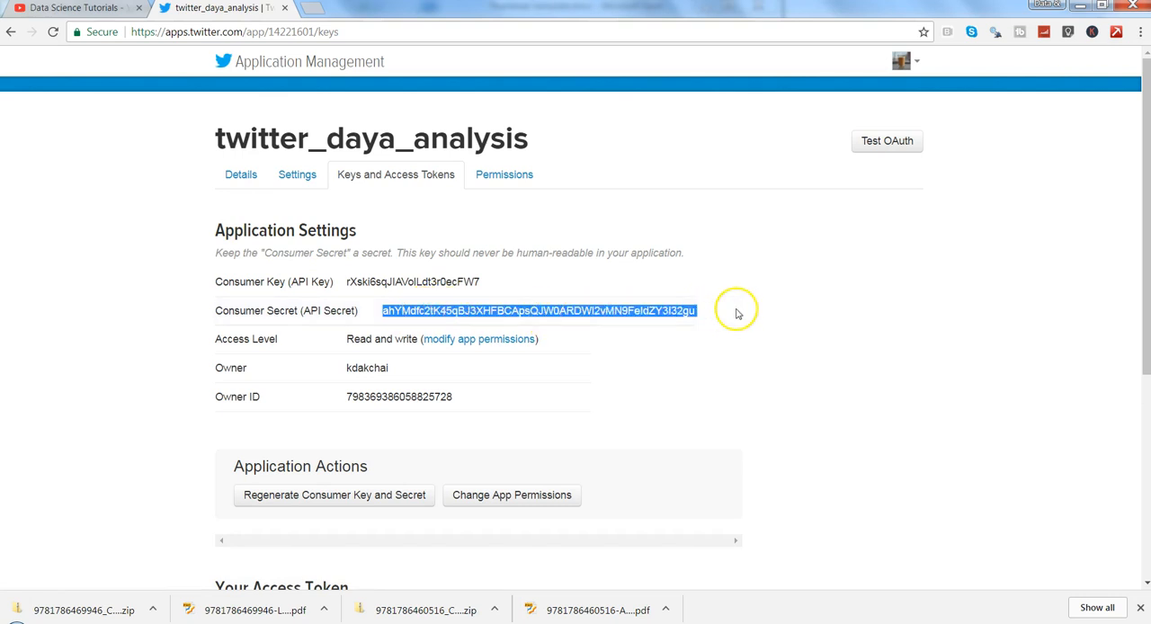
pyautogui.scroll(-3)
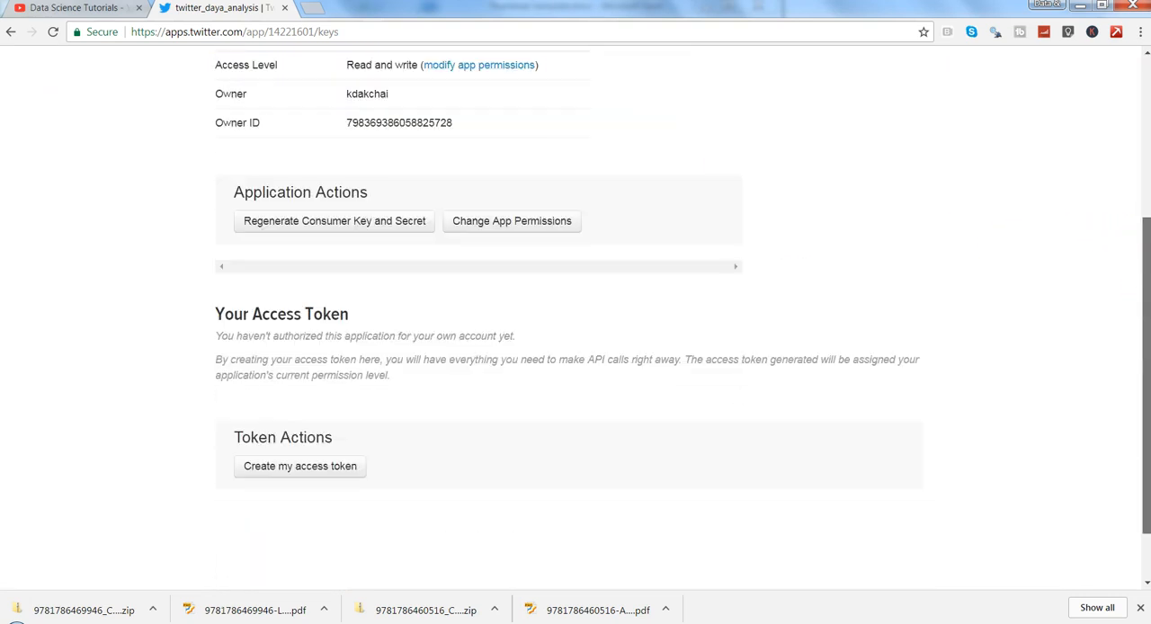
pyautogui.scroll(3)
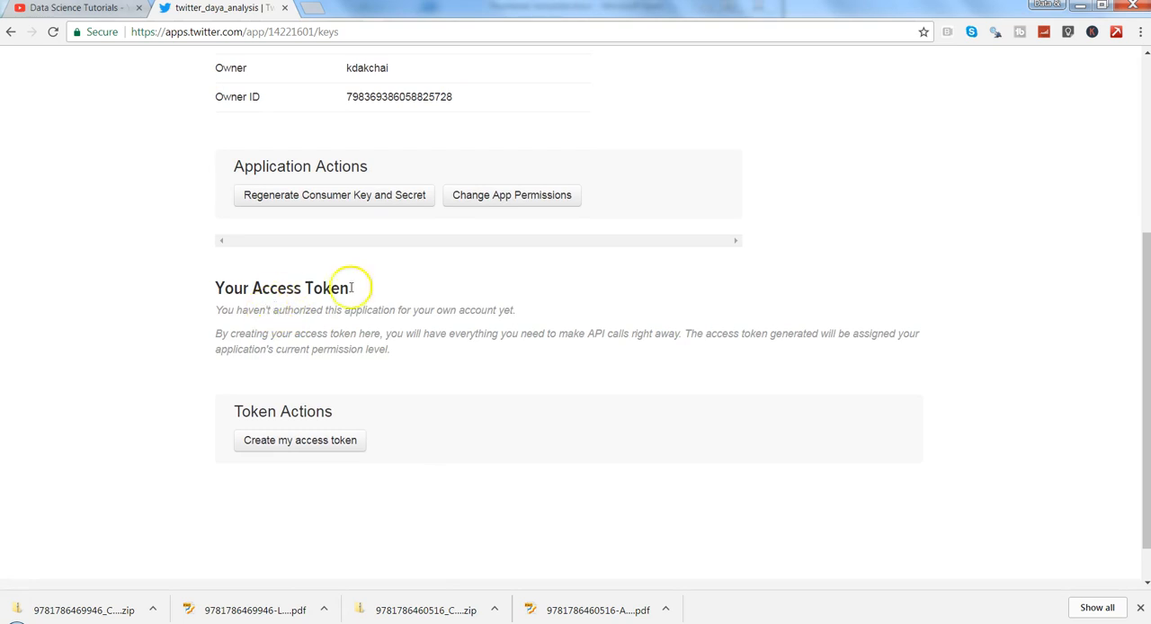
pyautogui.moveTo(478, 302)
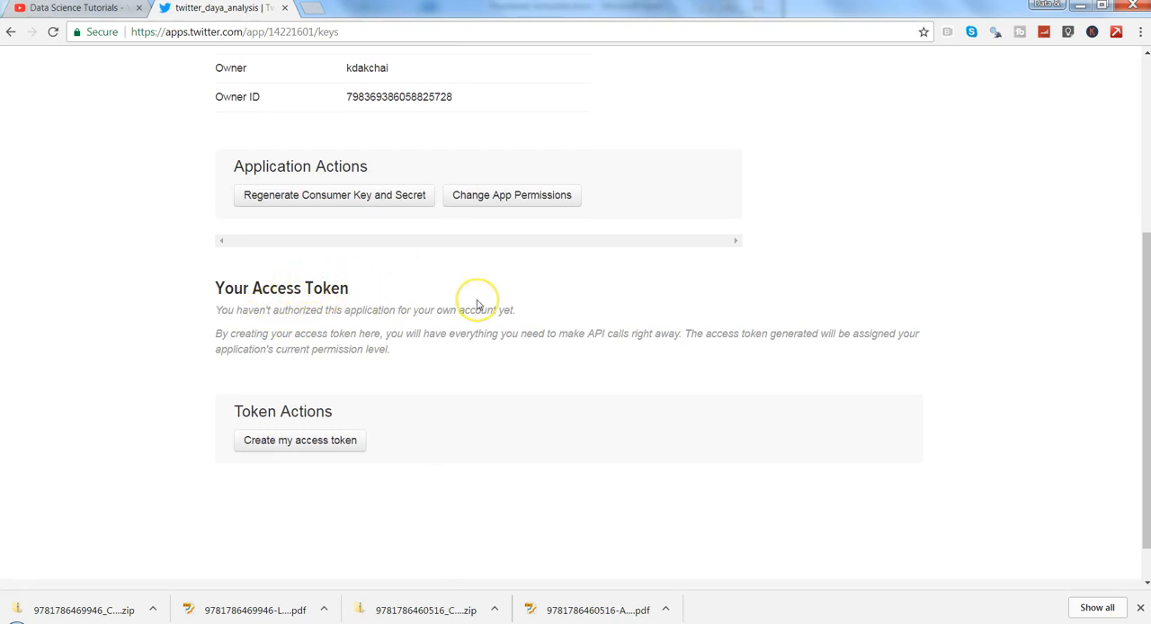
pyautogui.moveTo(334, 471)
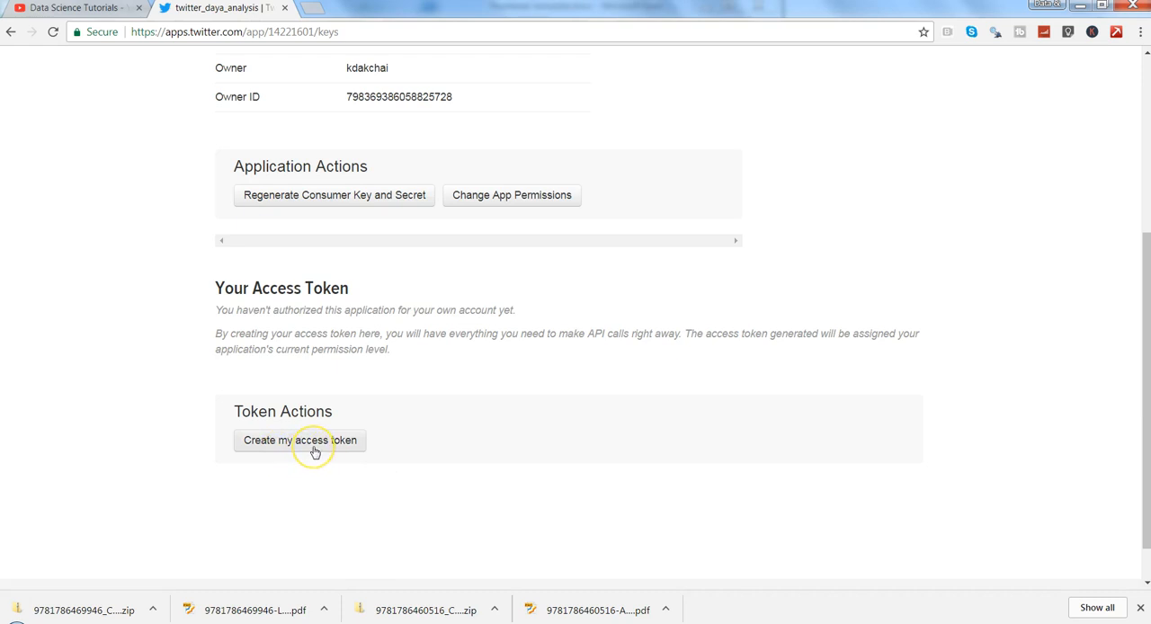
# Generate the app's access token and token secret and review them
pyautogui.click(298, 439)
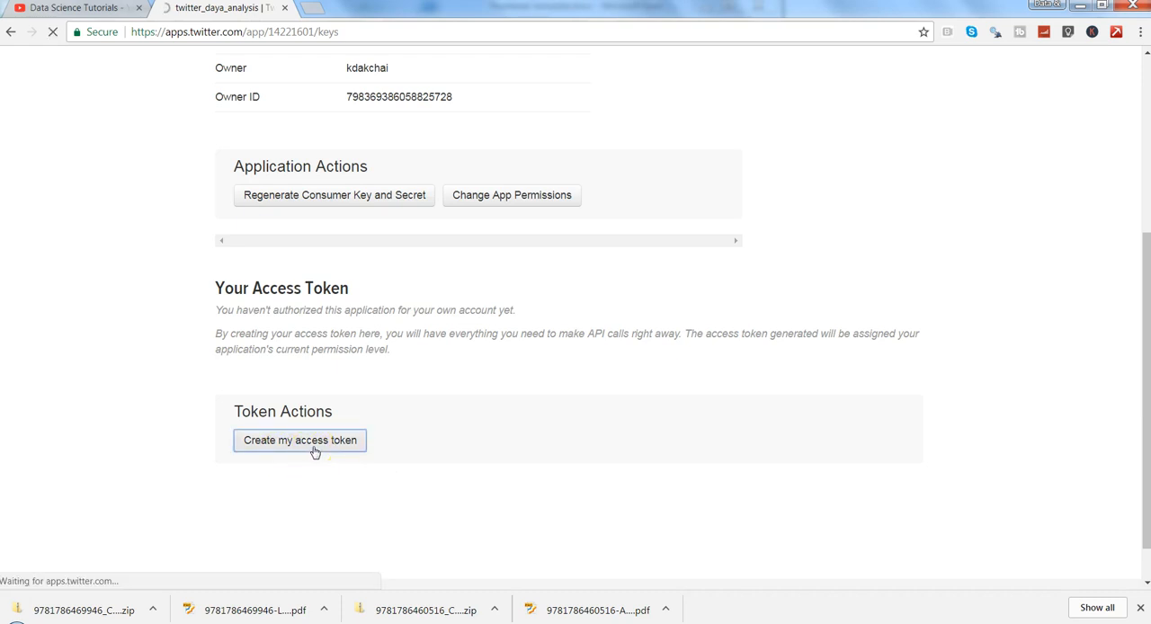
pyautogui.click(299, 439)
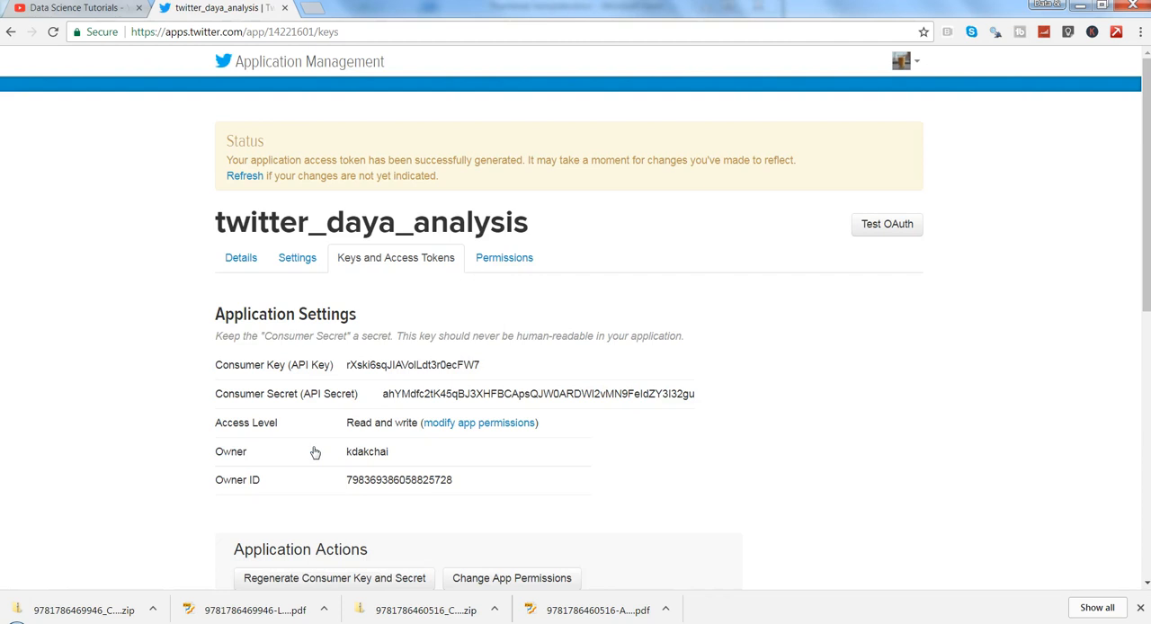
pyautogui.moveTo(741, 471)
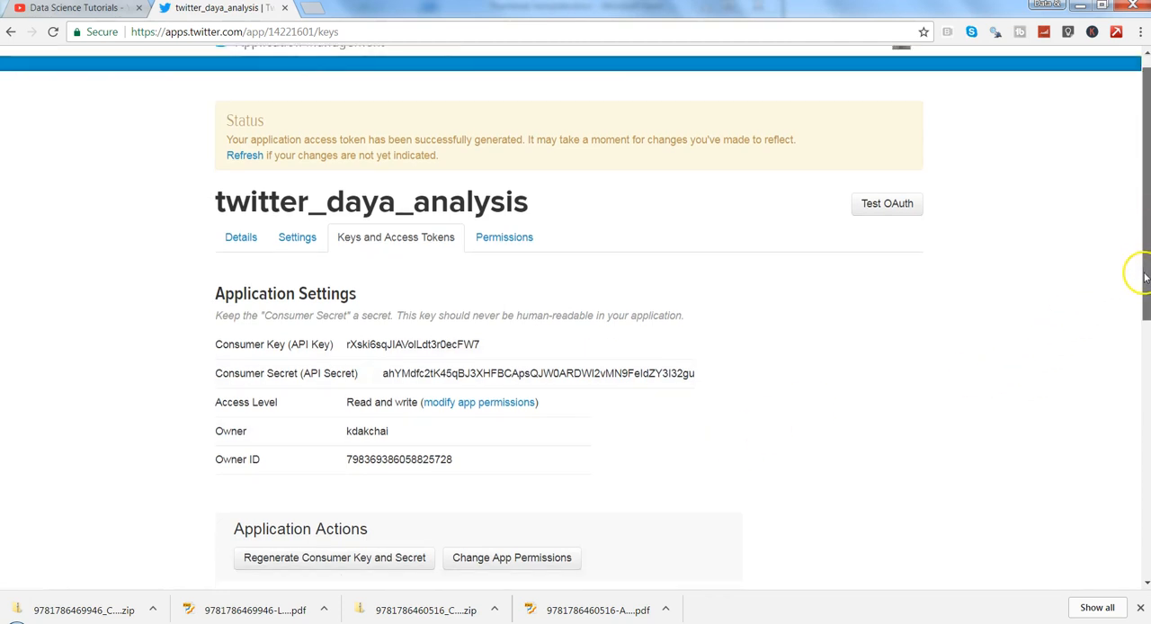
pyautogui.scroll(-3)
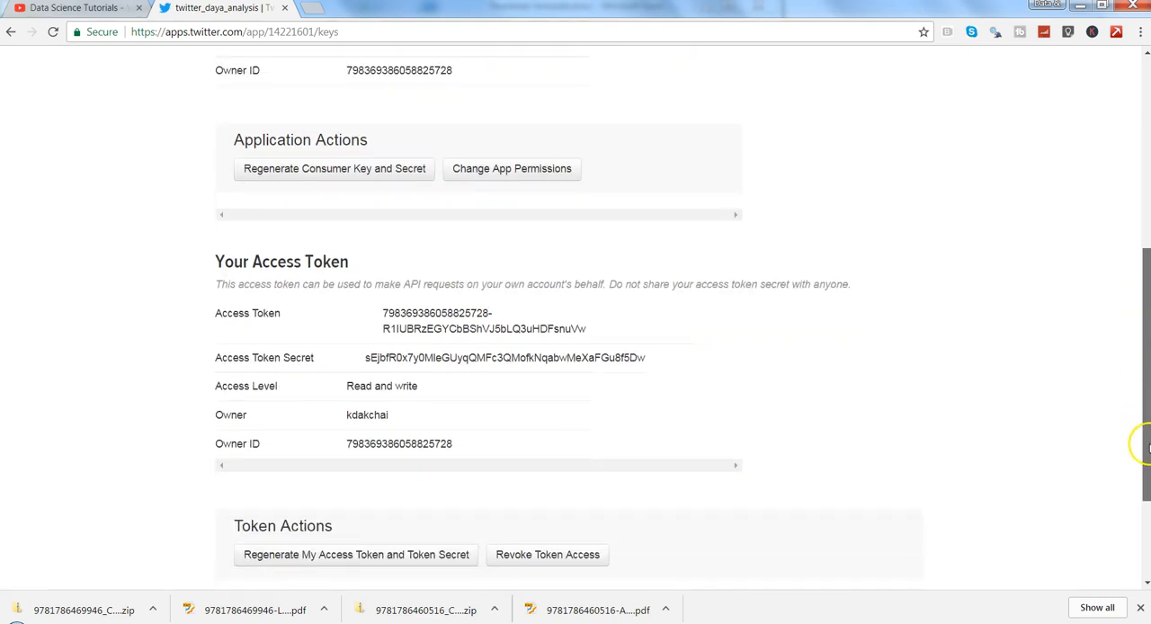
pyautogui.scroll(-3)
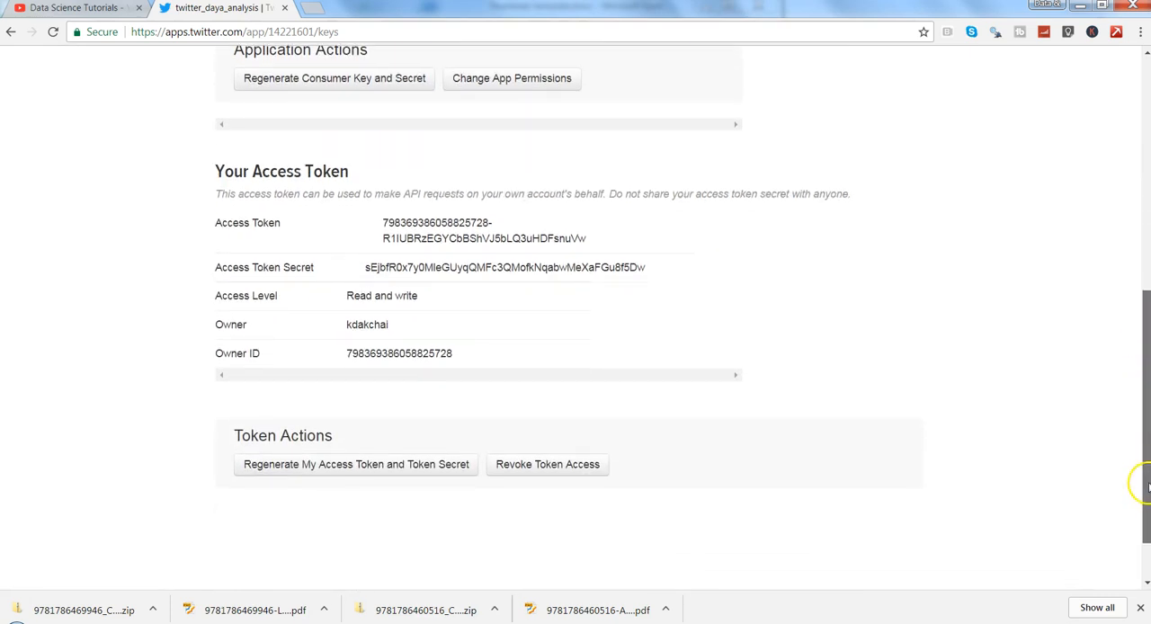
pyautogui.moveTo(396, 234)
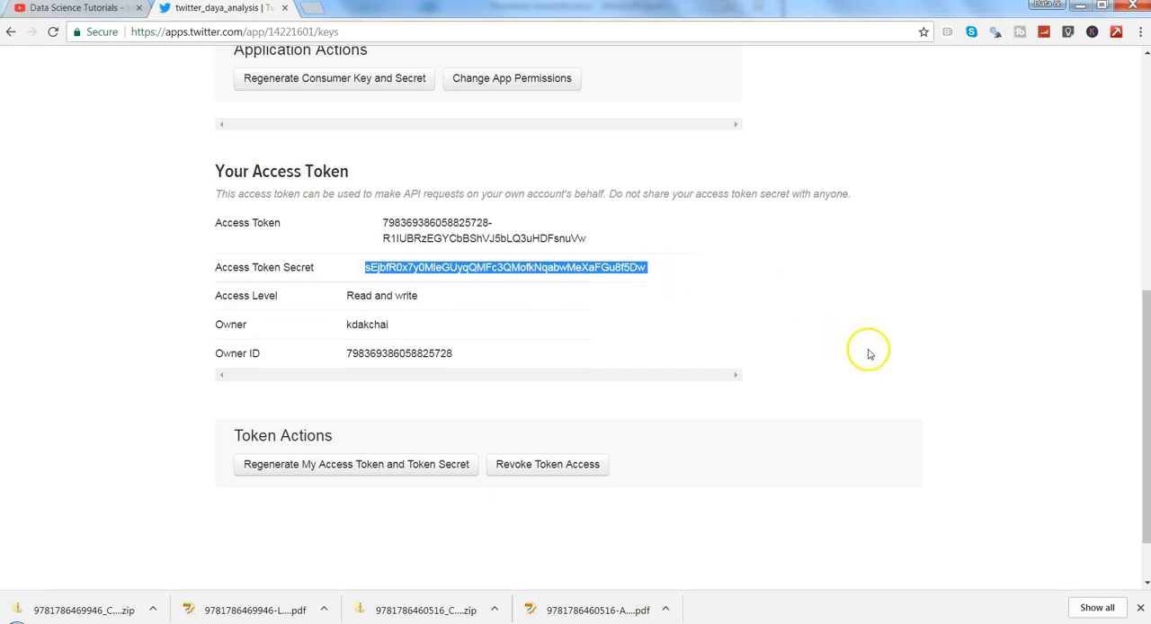
pyautogui.scroll(3)
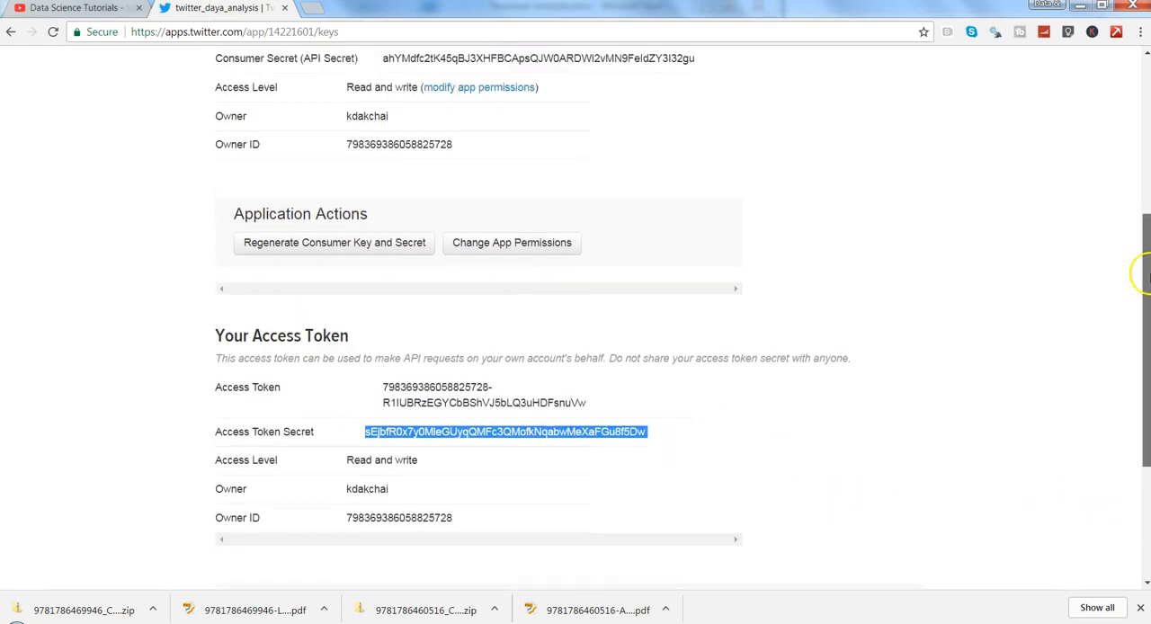
pyautogui.scroll(3)
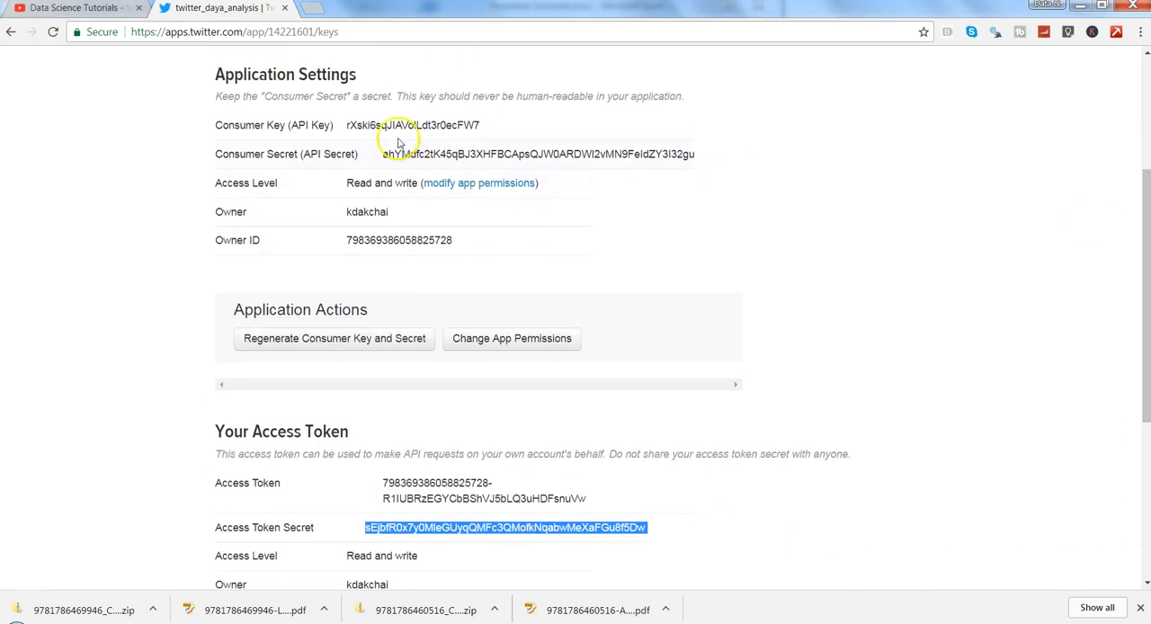
pyautogui.moveTo(405, 153)
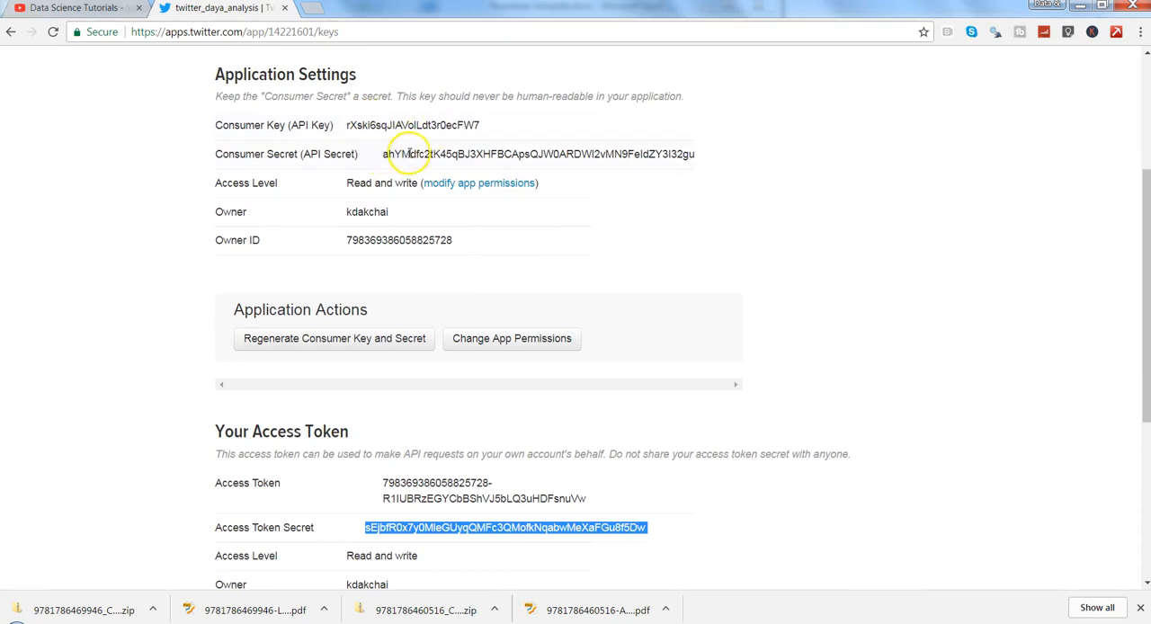
pyautogui.moveTo(459, 476)
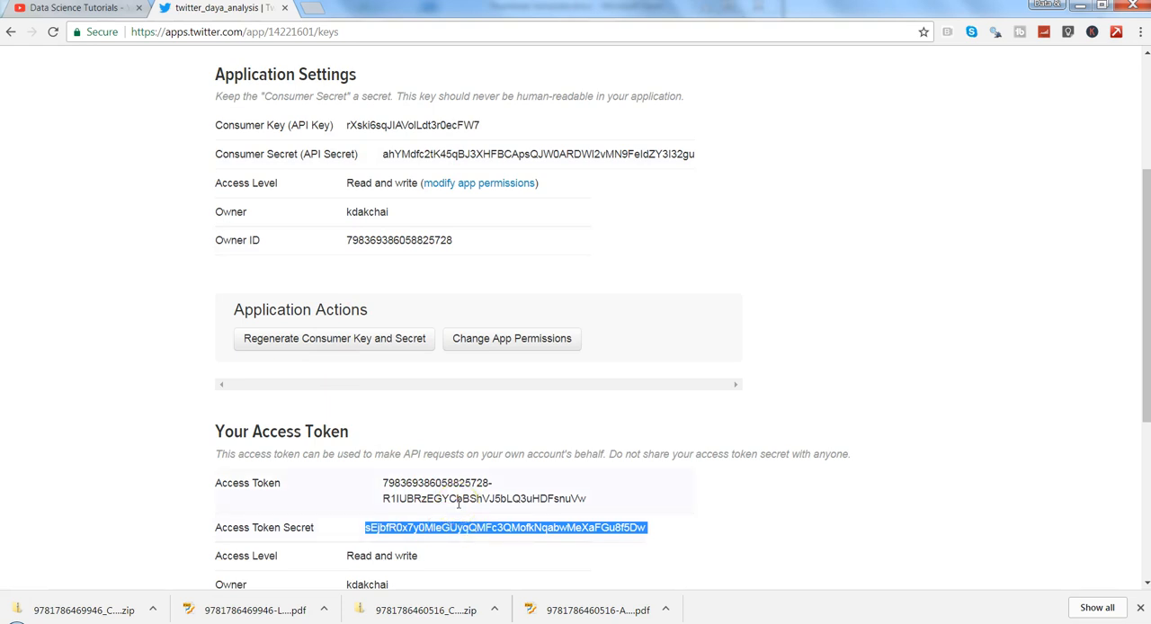
pyautogui.moveTo(456, 468)
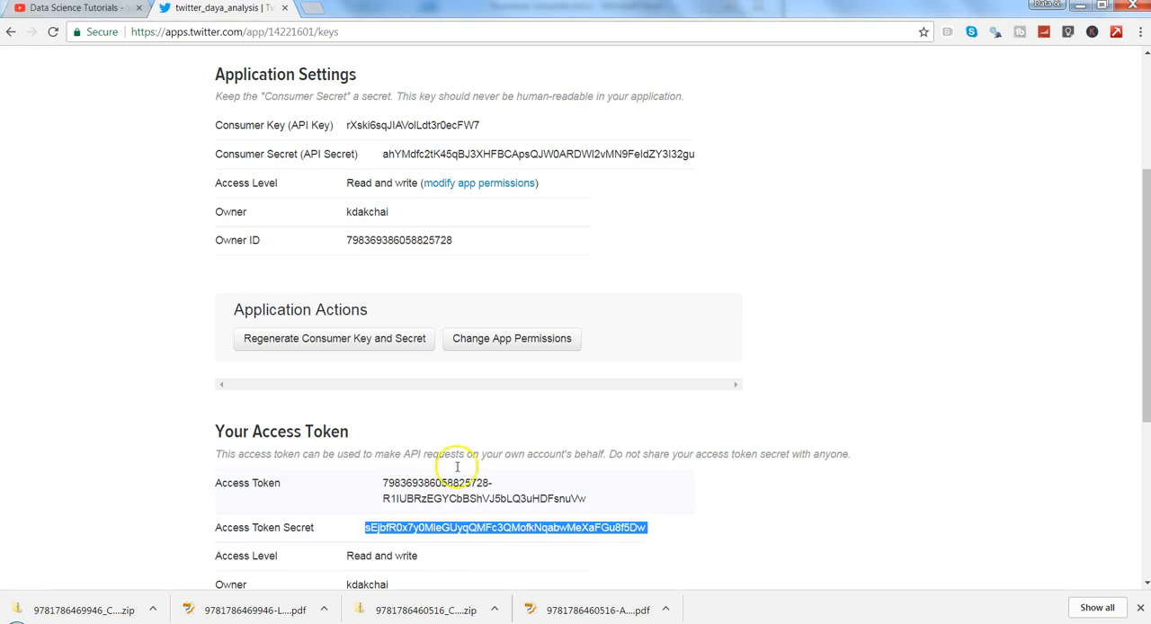
pyautogui.moveTo(227, 561)
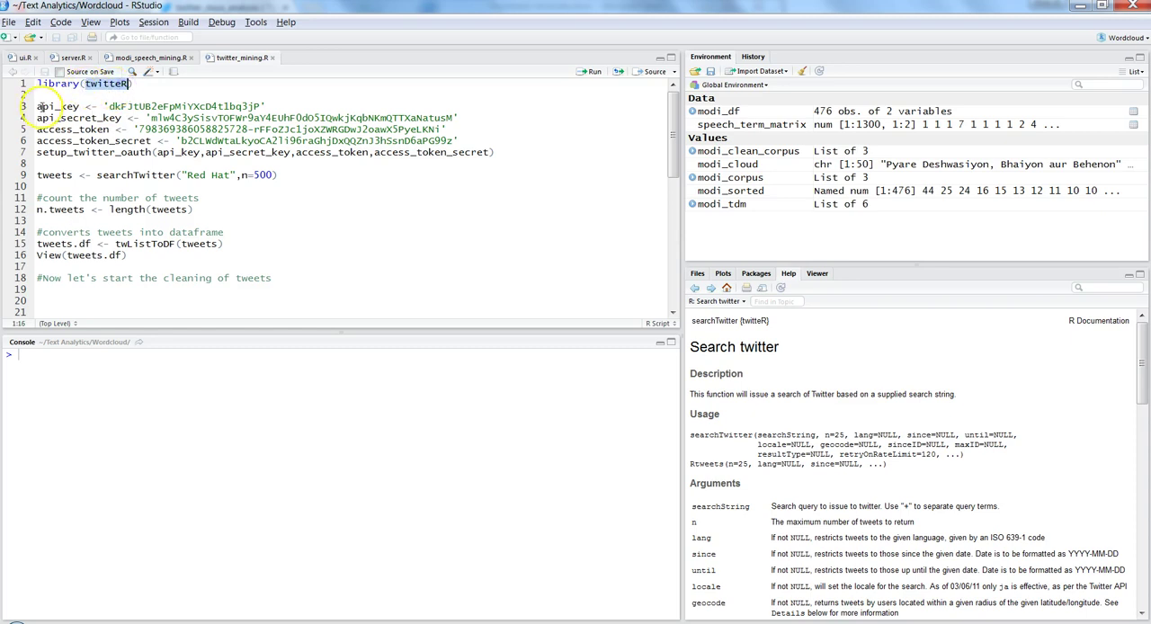
# Add an install line for the twitteR package above library and move to the authentication line
pyautogui.press('Return')
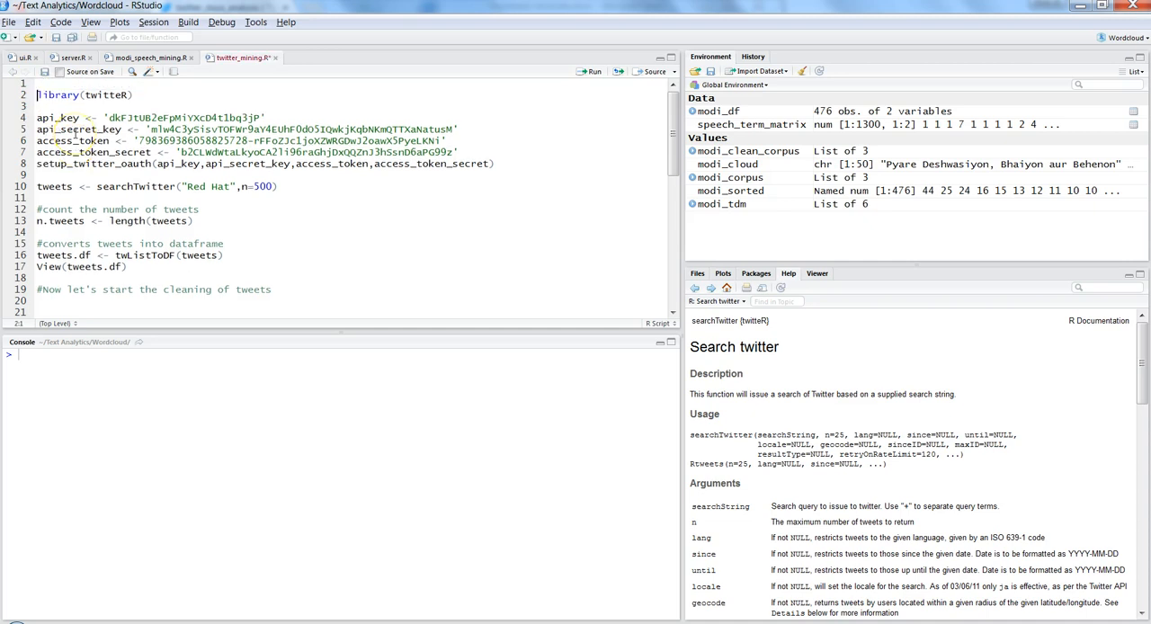
pyautogui.click(63, 95)
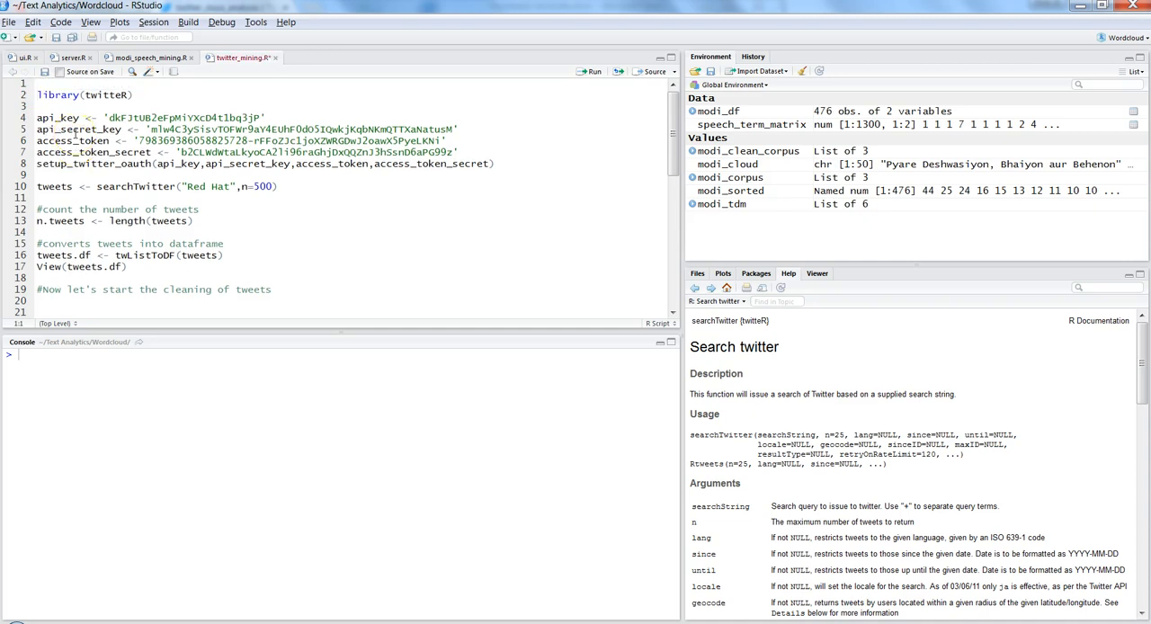
pyautogui.write('install.packages("')
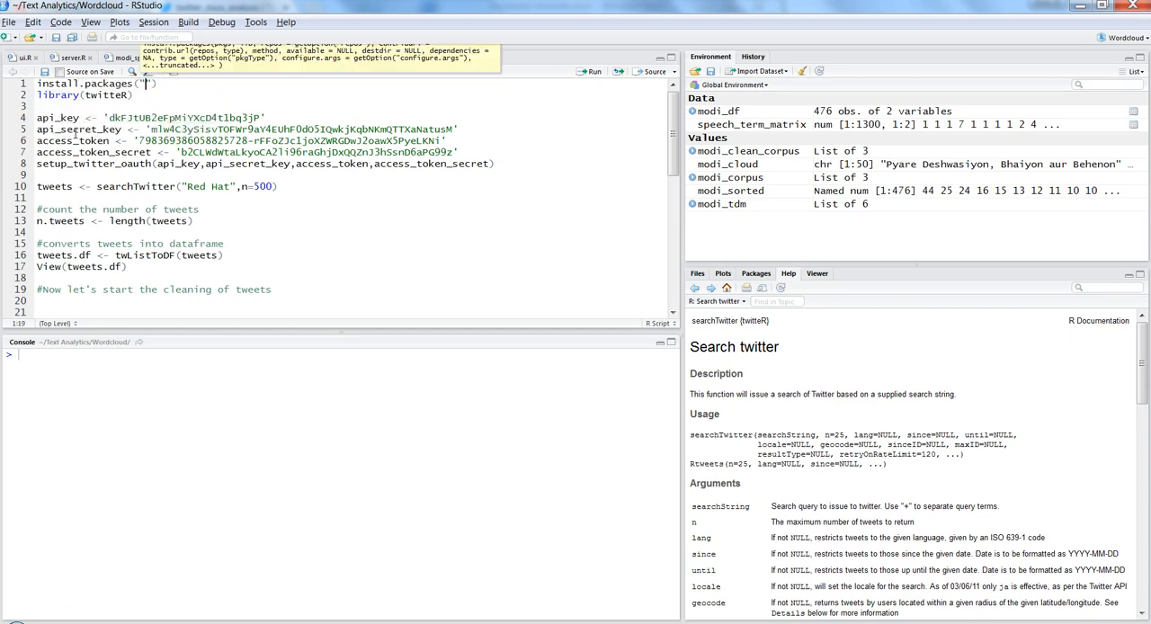
pyautogui.write('twitteR')
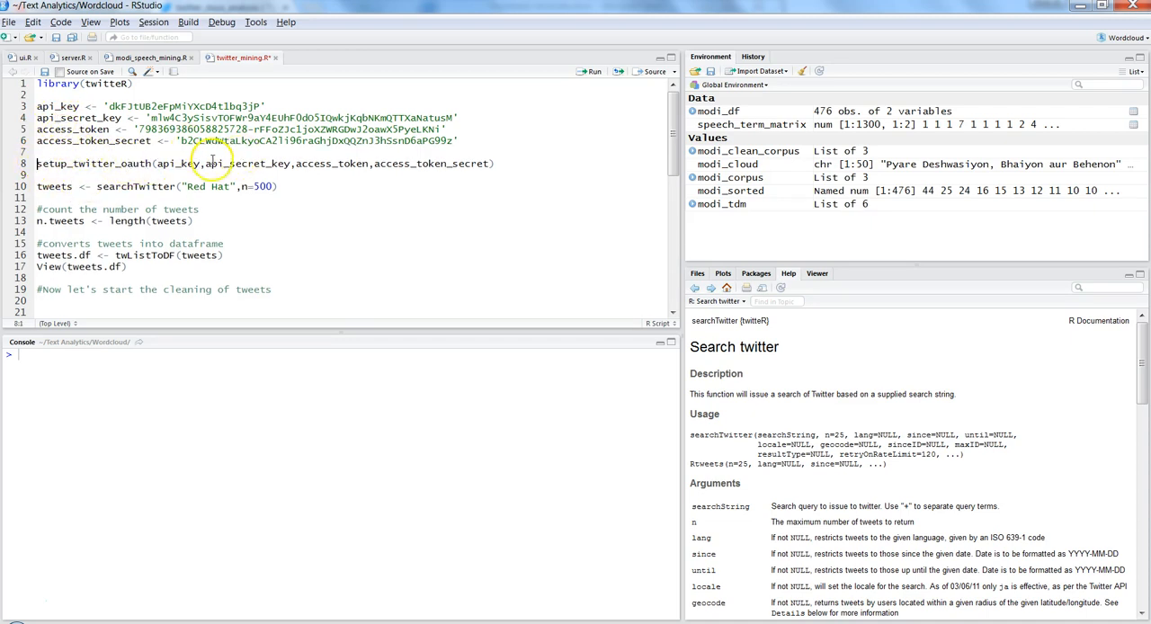
pyautogui.moveTo(270, 163)
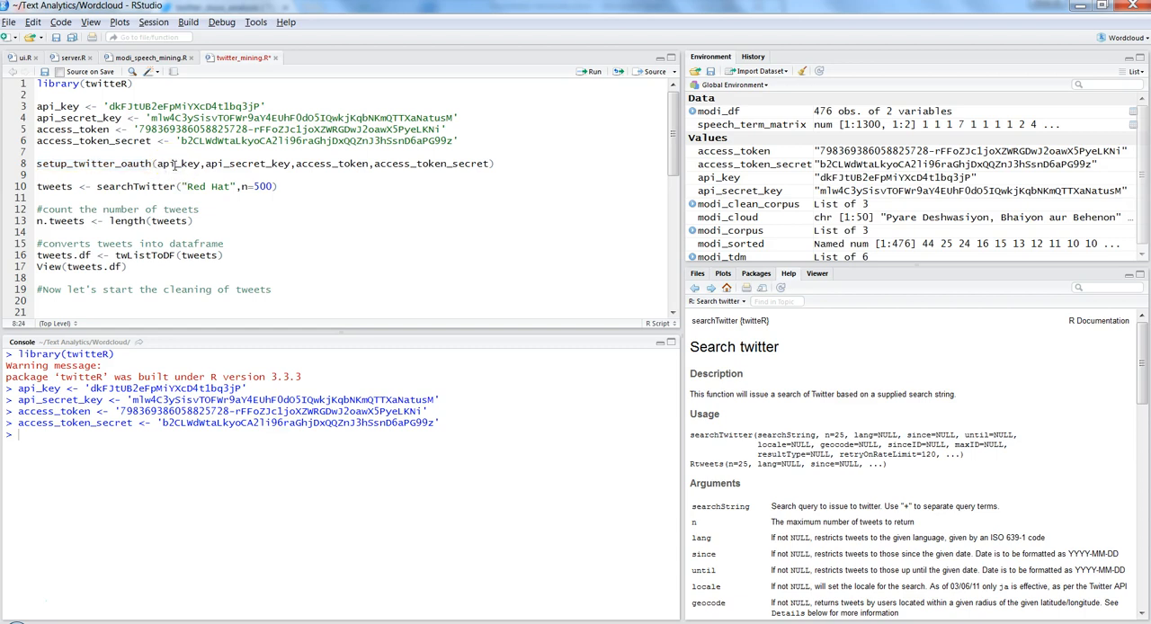
pyautogui.click(37, 163)
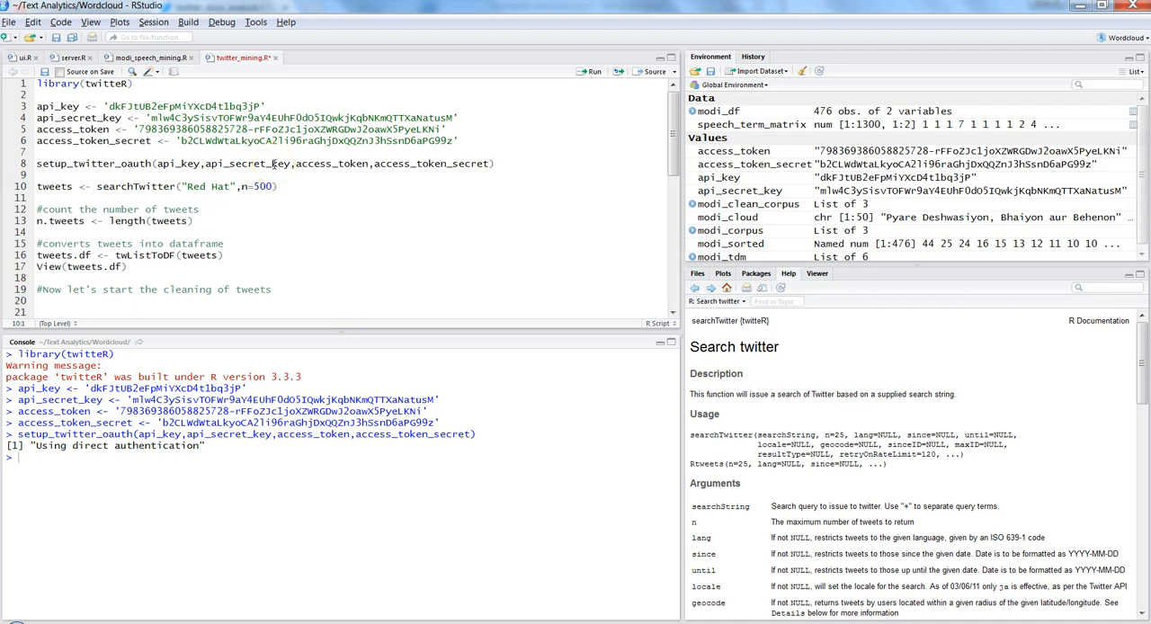
pyautogui.moveTo(351, 164)
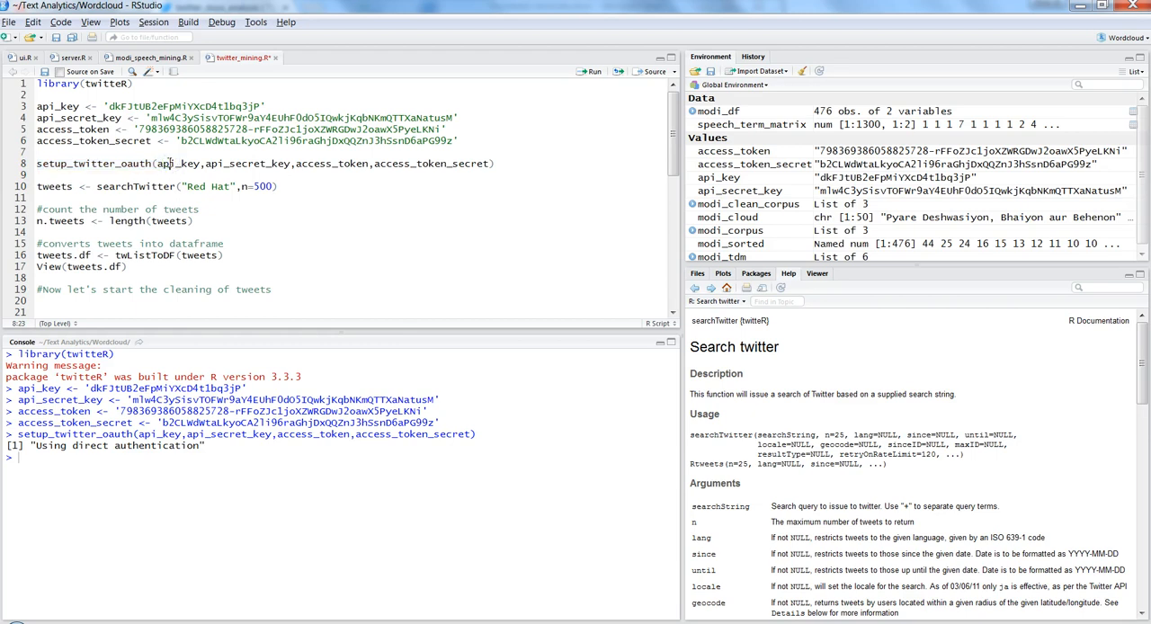
# Change the searchTwitter query from Red Hat to Trump for 500 tweets
pyautogui.click(38, 187)
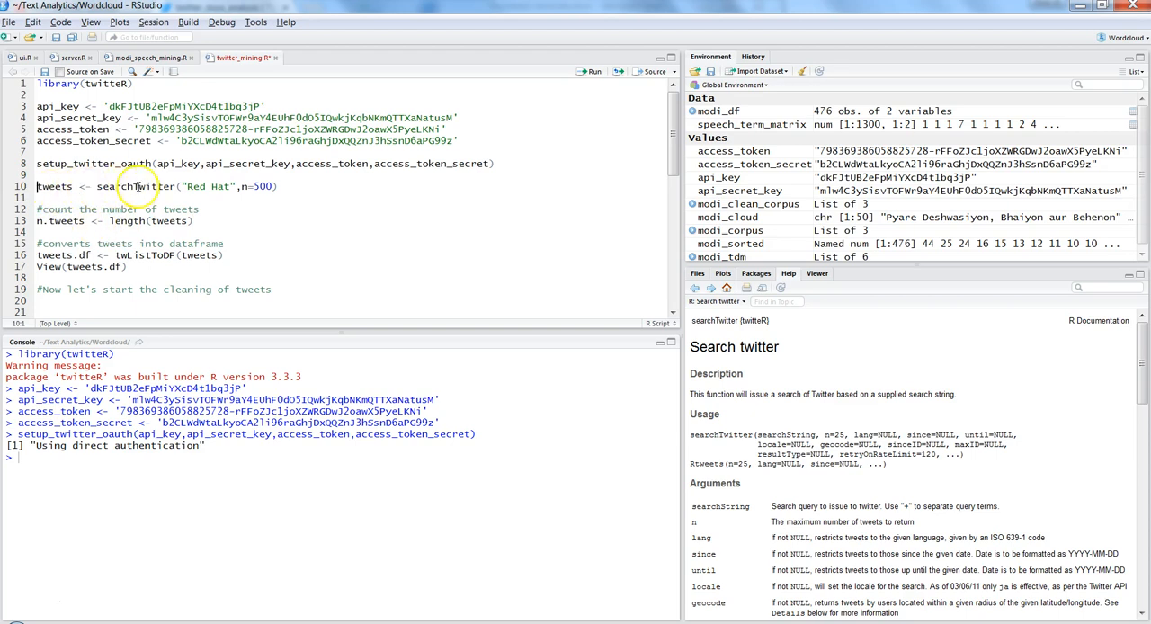
pyautogui.doubleClick(205, 187)
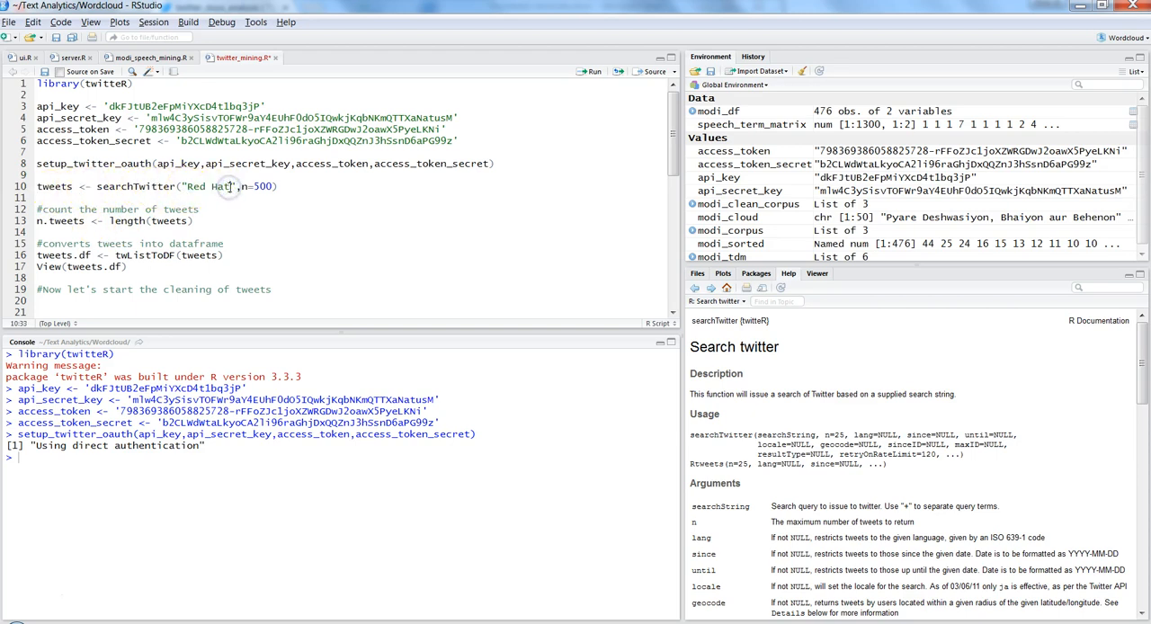
pyautogui.click(189, 187)
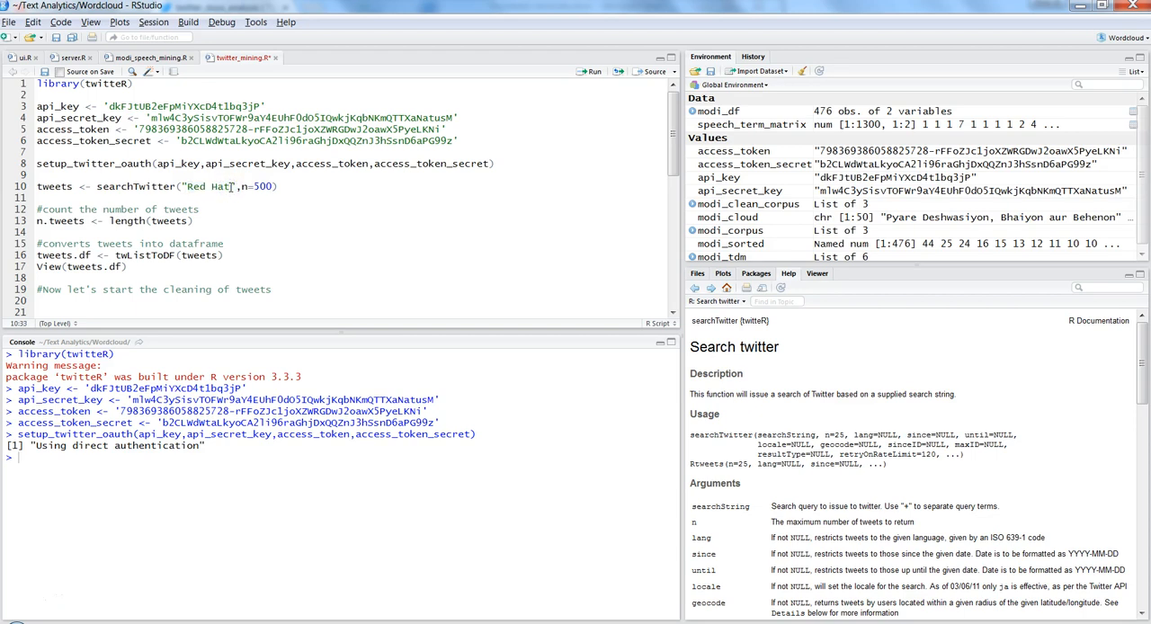
pyautogui.doubleClick(208, 187)
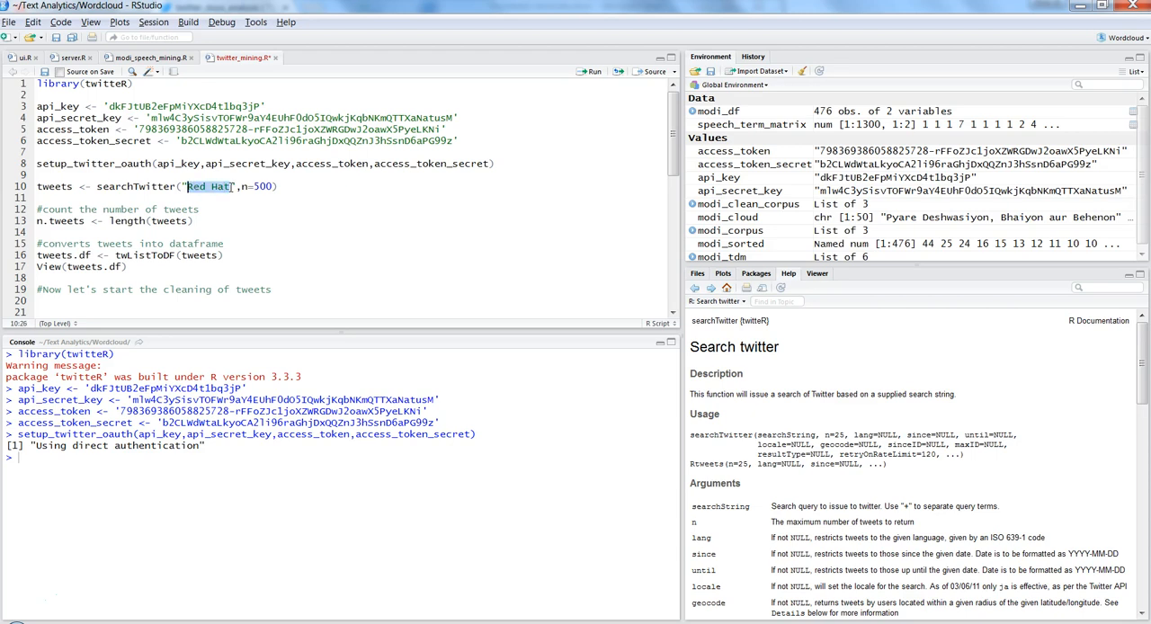
pyautogui.write('Trump')
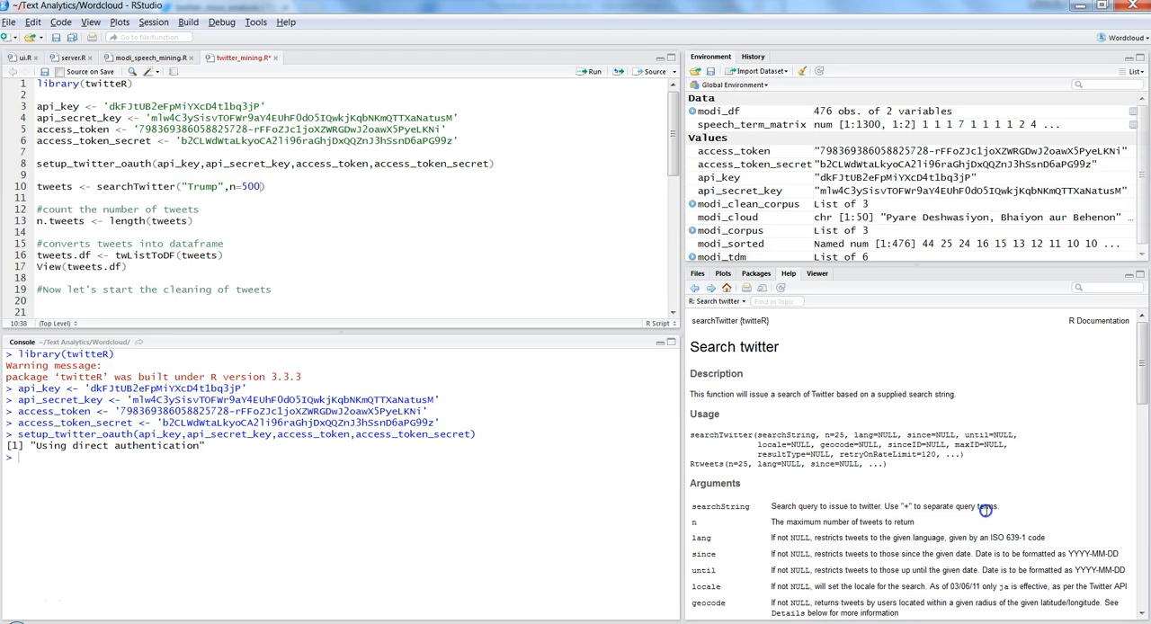
pyautogui.moveTo(899, 508)
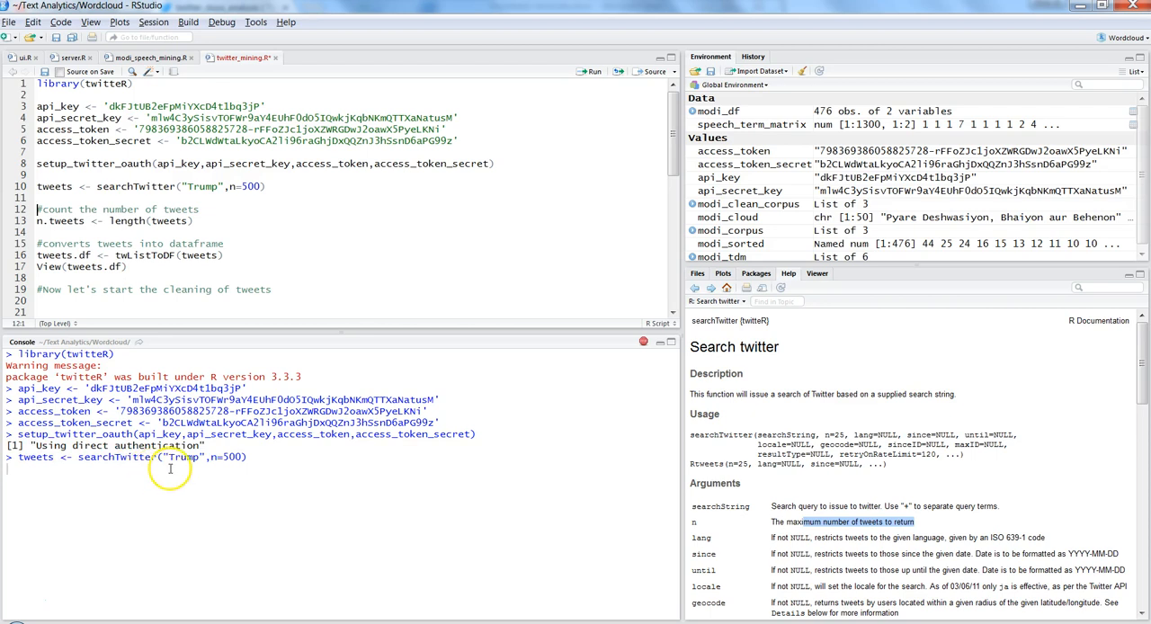
pyautogui.moveTo(585, 475)
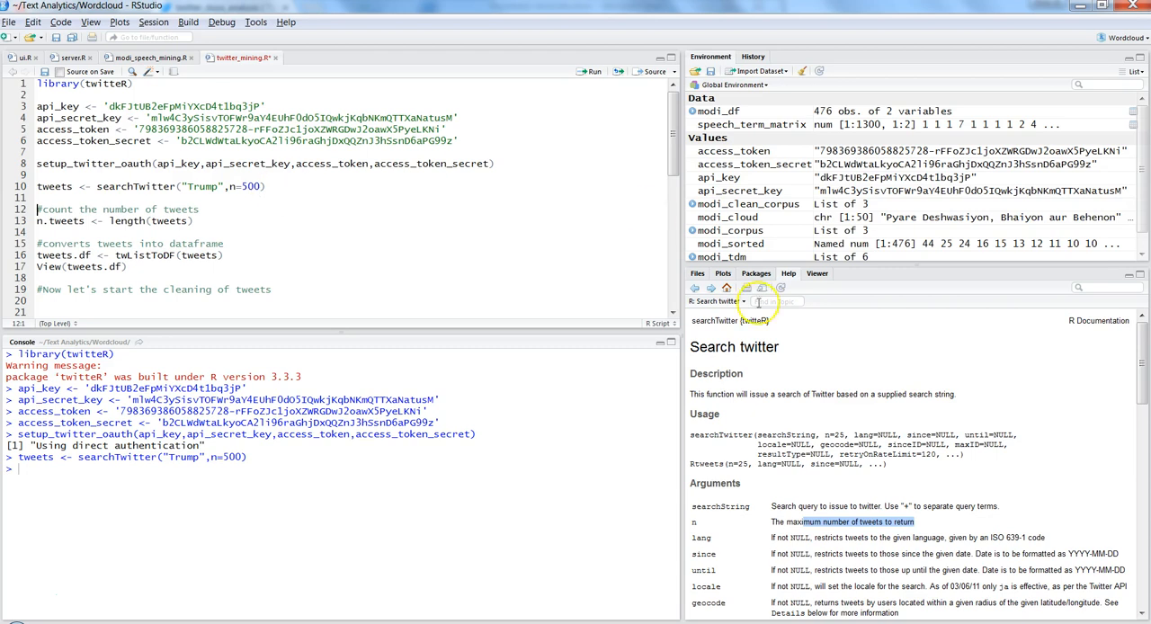
pyautogui.moveTo(763, 375)
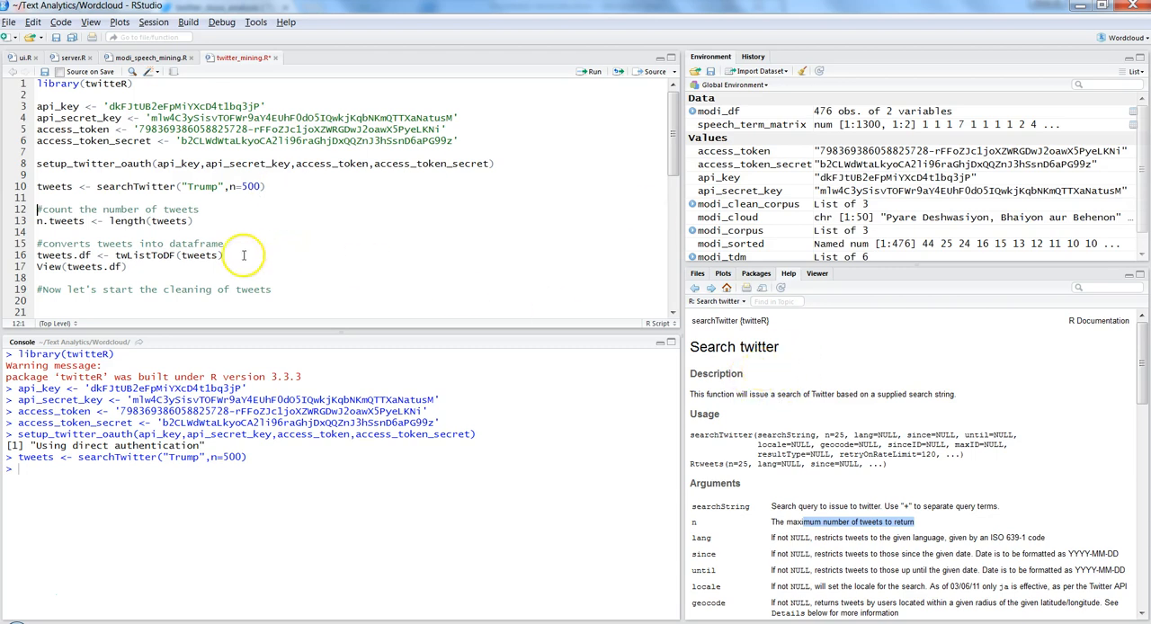
pyautogui.moveTo(187, 288)
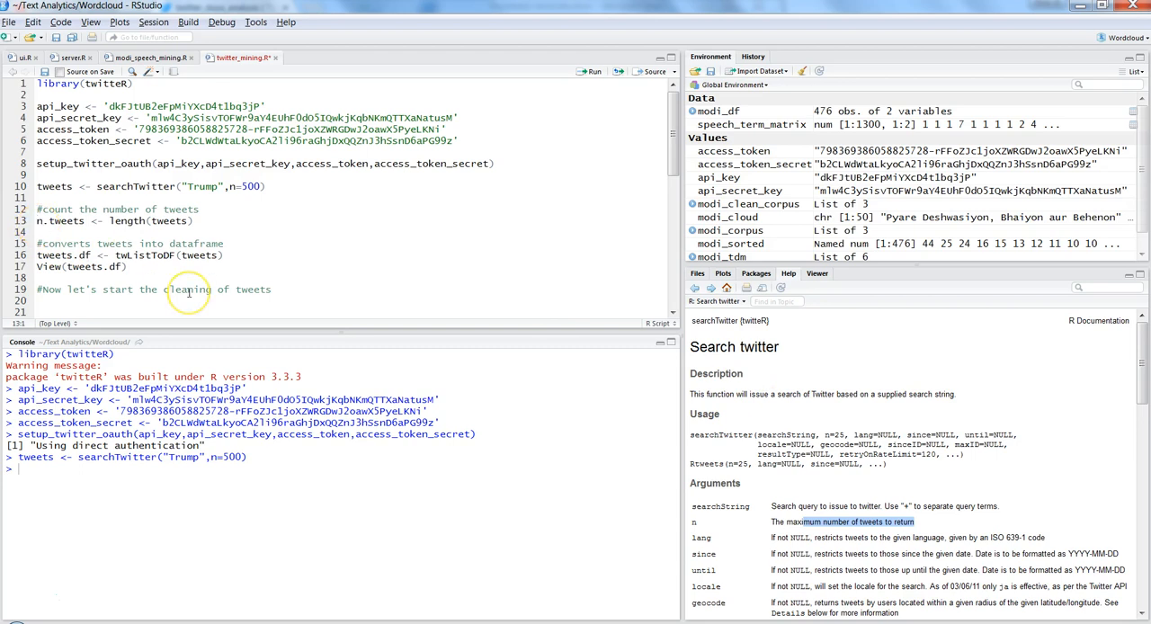
# Run the tweet count line and print n.tweets, showing 500 in the console
pyautogui.press('Return')
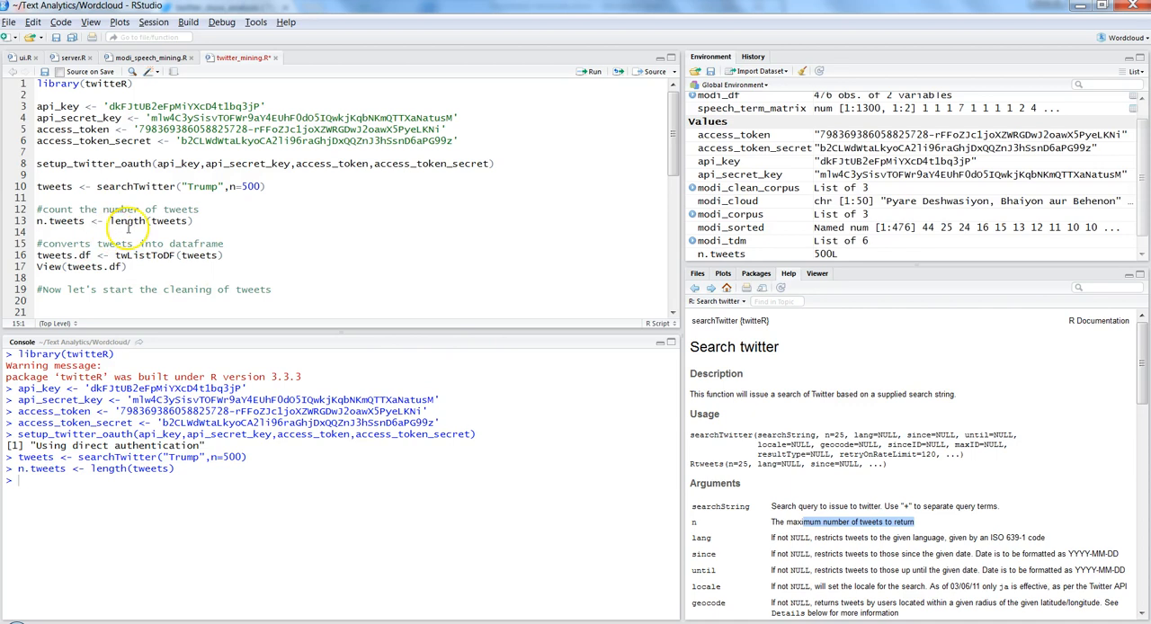
pyautogui.write('n.tw')
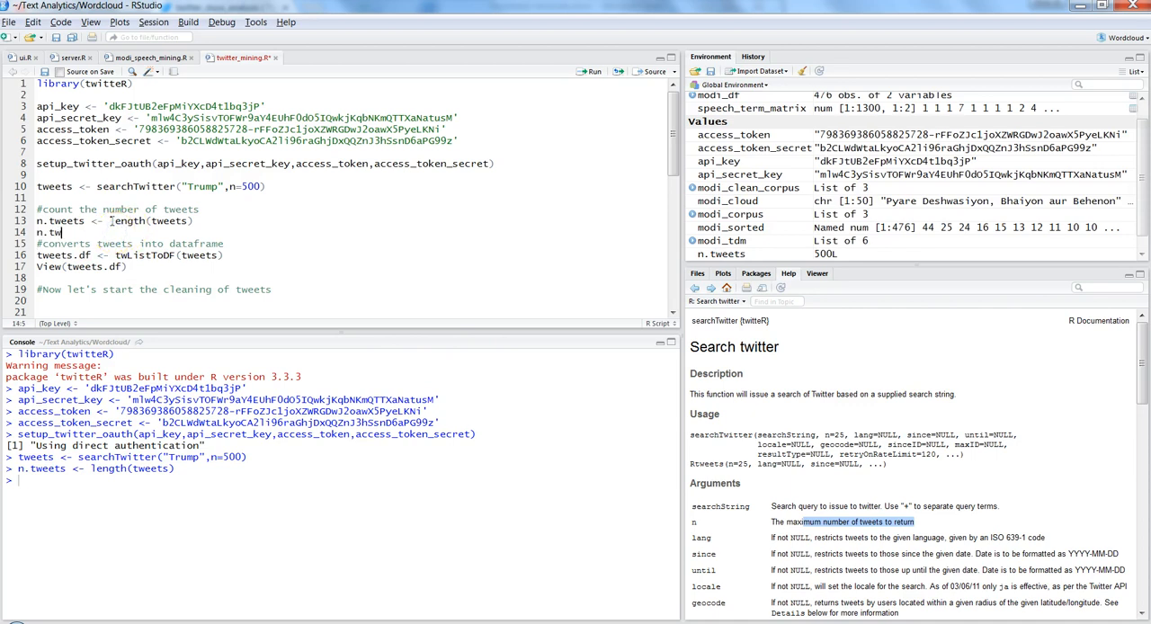
pyautogui.write('ee')
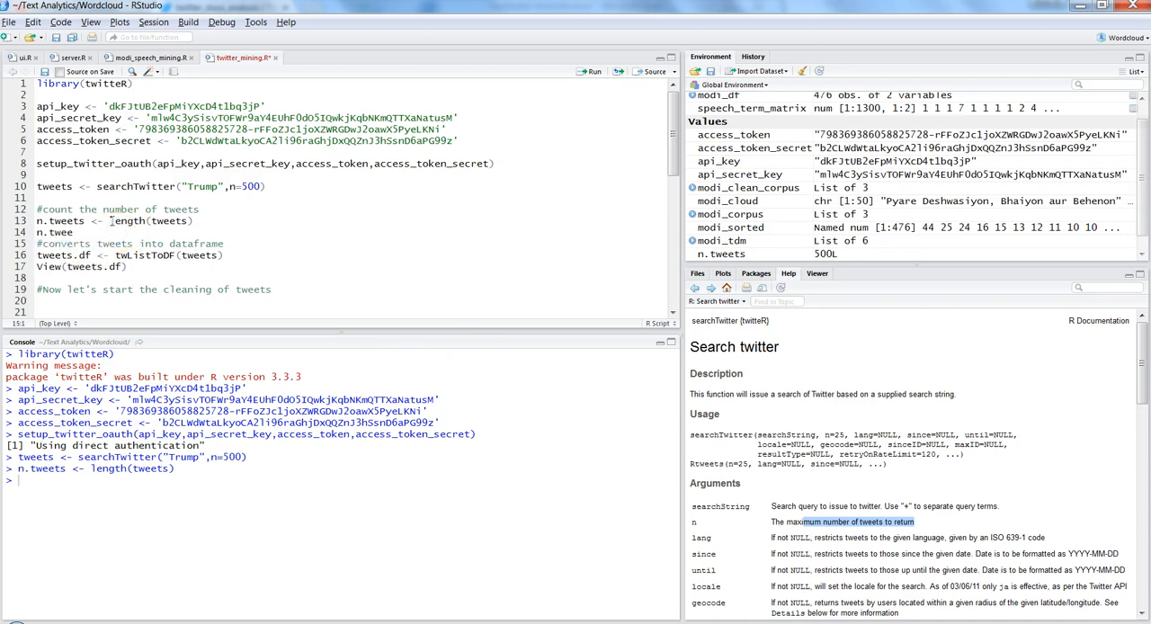
pyautogui.press('Return')
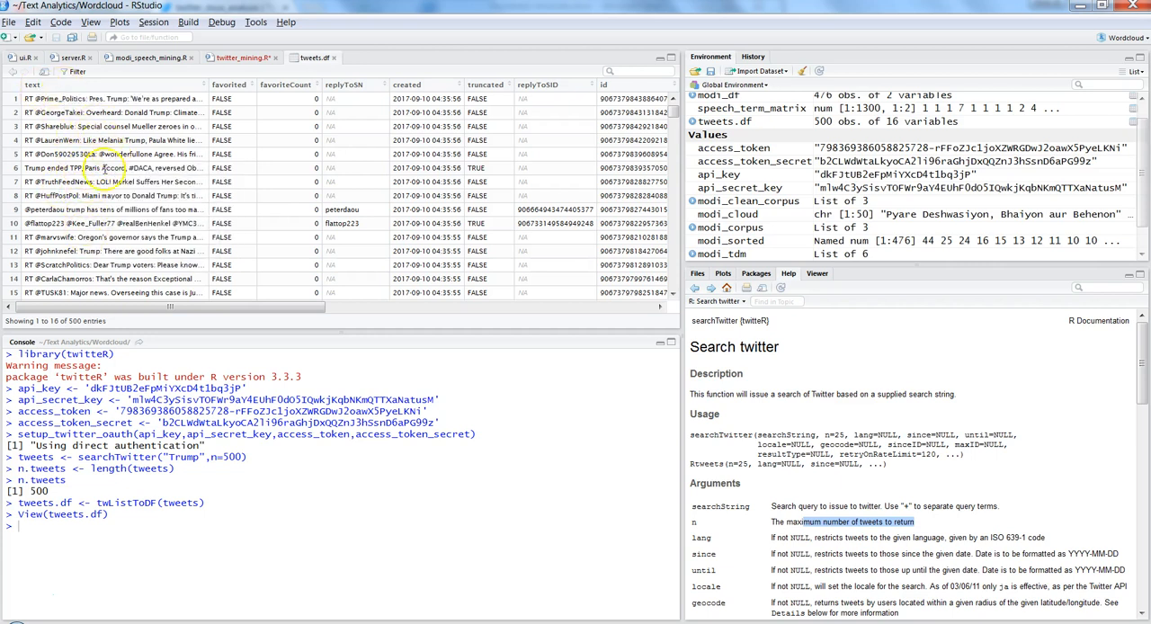
pyautogui.moveTo(241, 112)
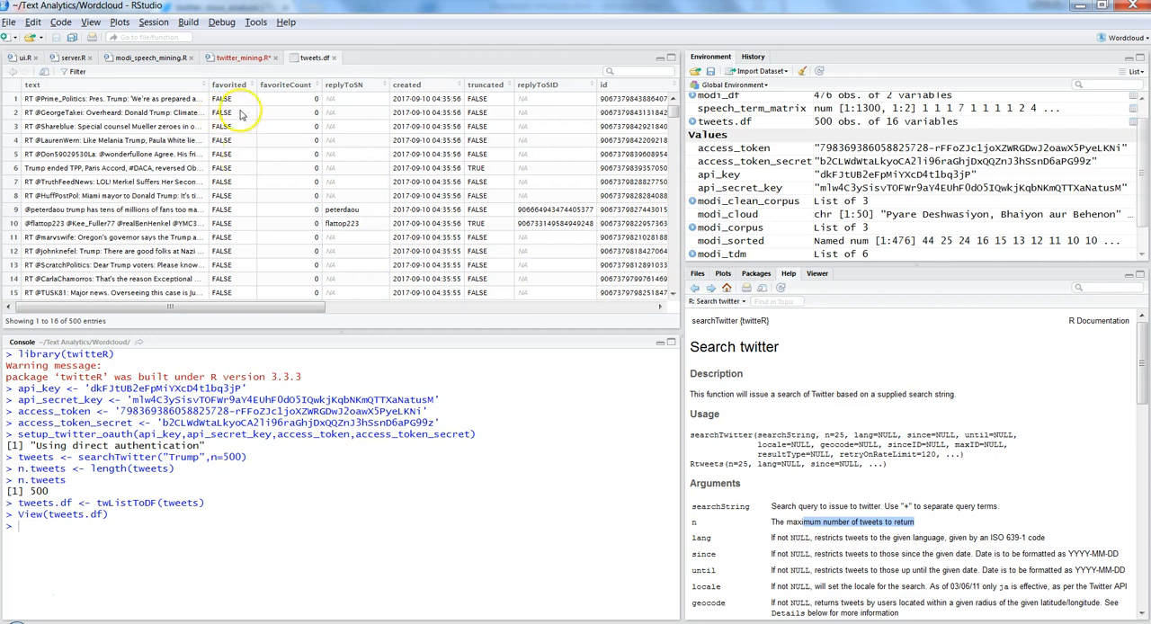
pyautogui.moveTo(286, 93)
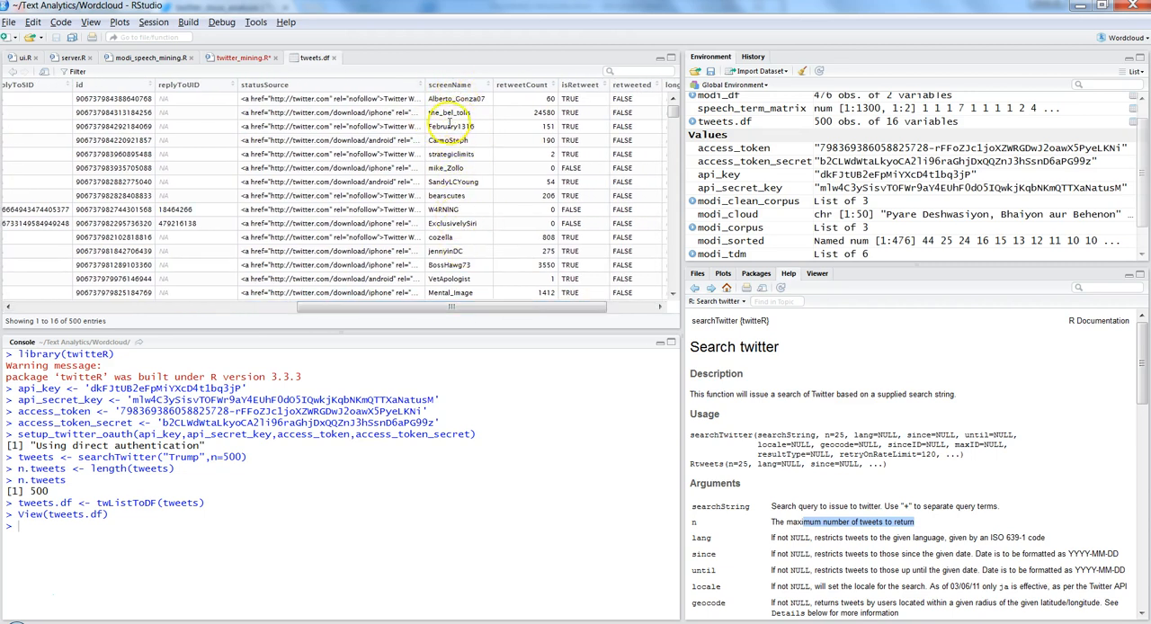
pyautogui.moveTo(453, 126)
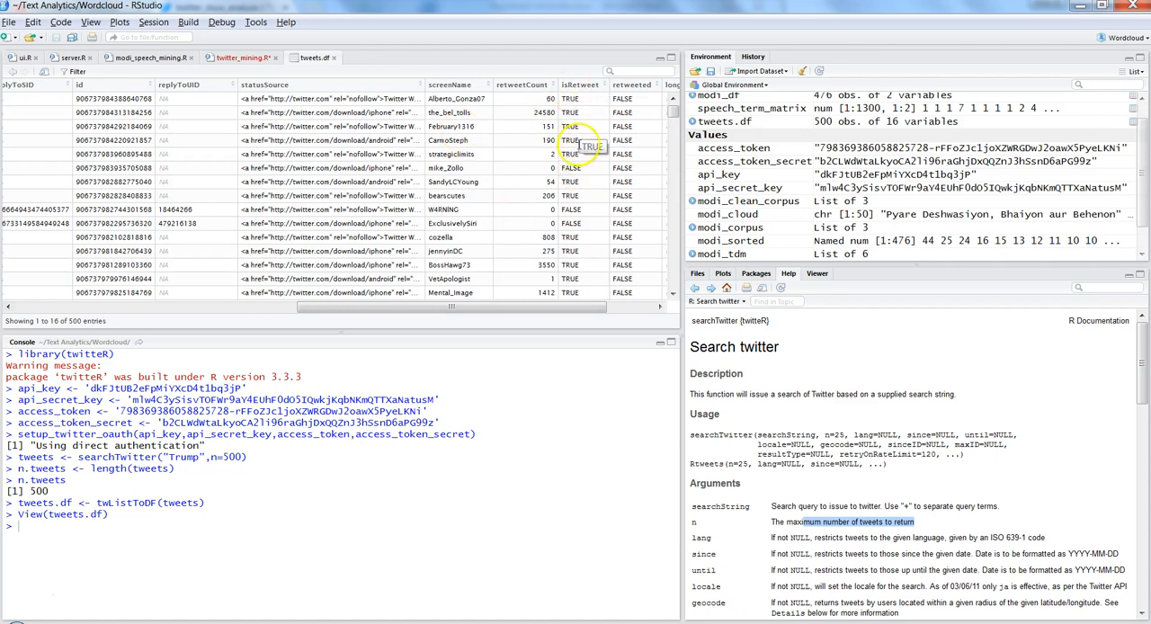
pyautogui.moveTo(584, 194)
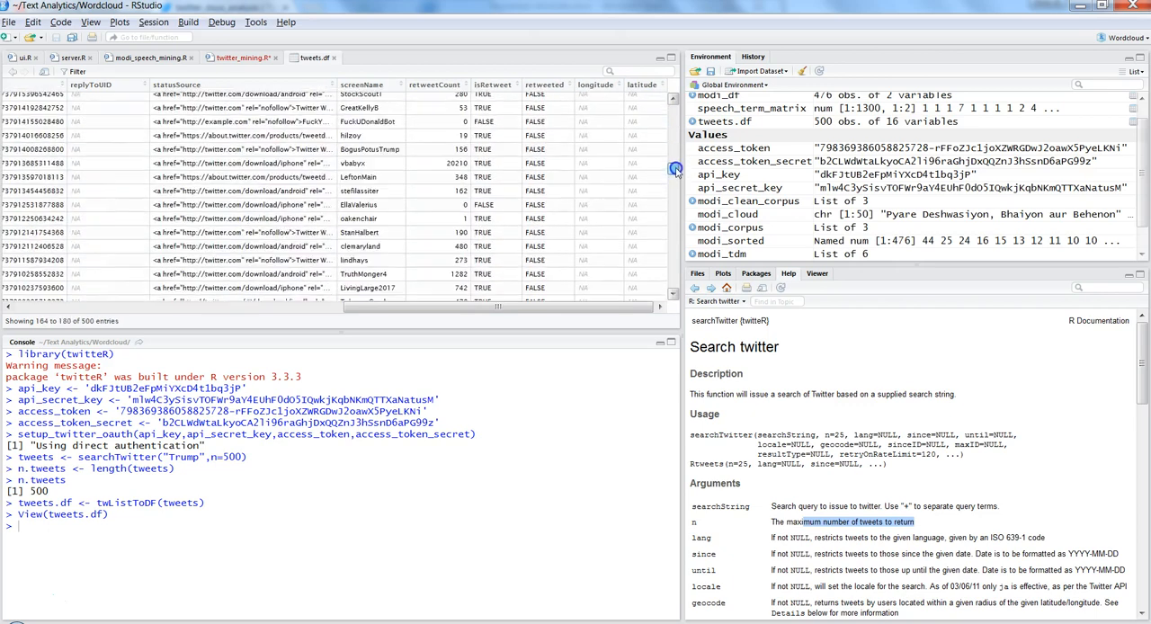
pyautogui.scroll(-3)
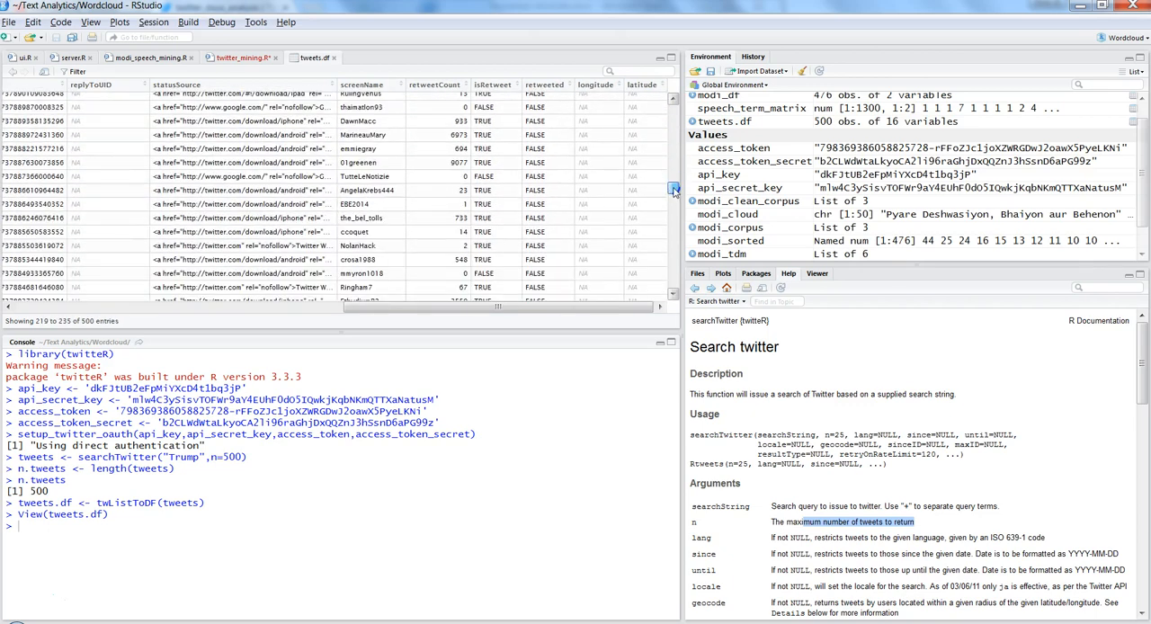
pyautogui.scroll(-3)
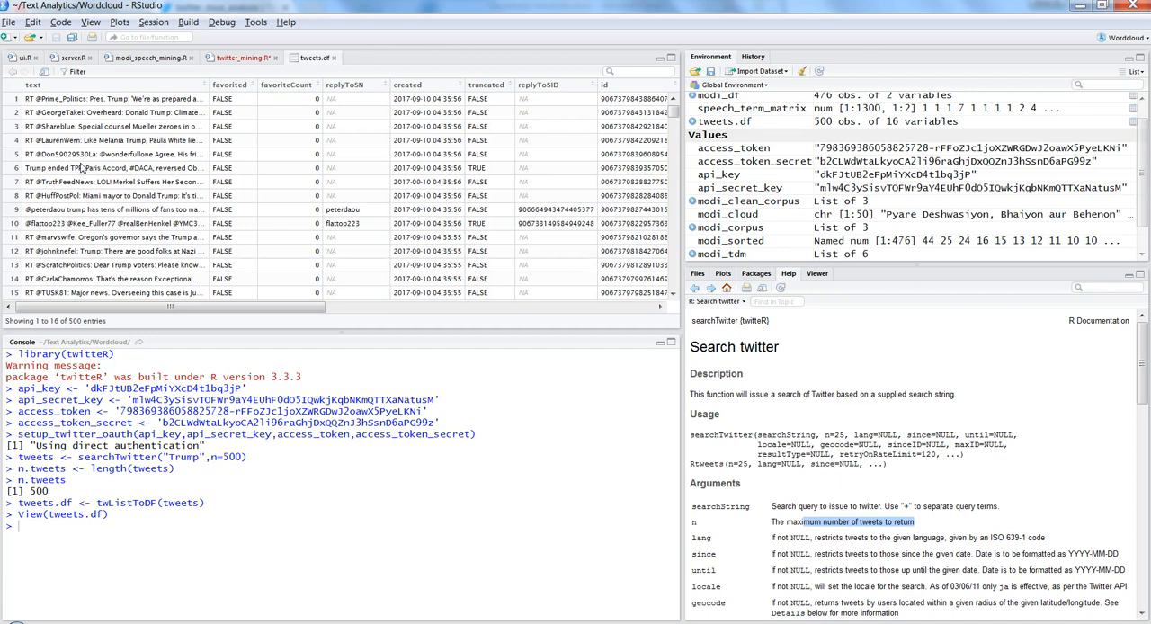
pyautogui.moveTo(115, 208)
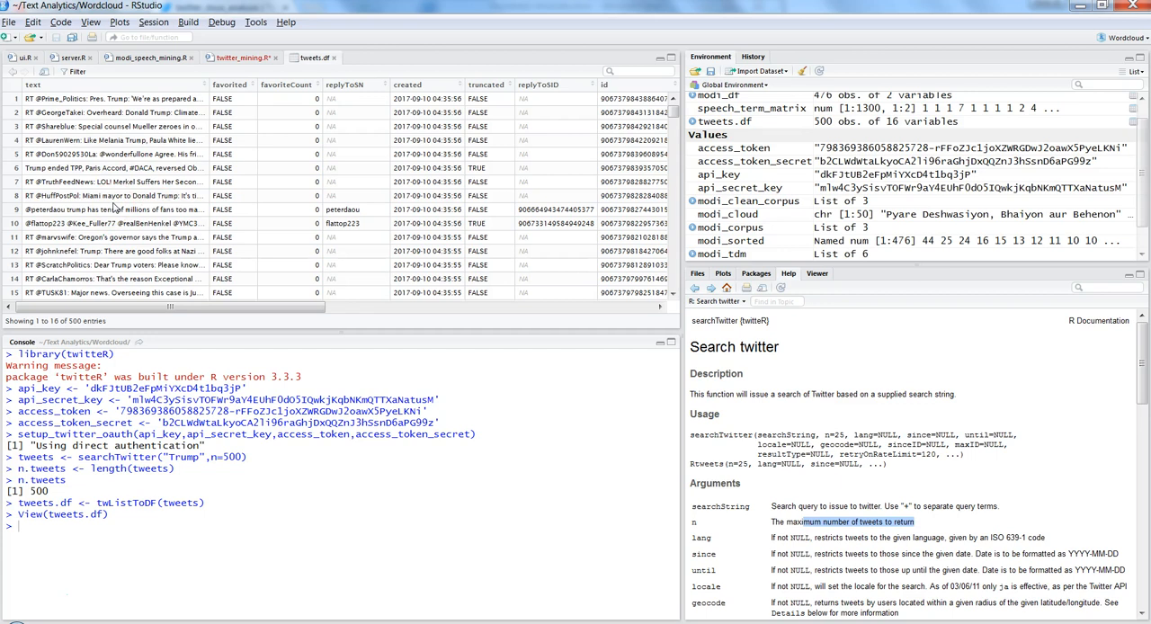